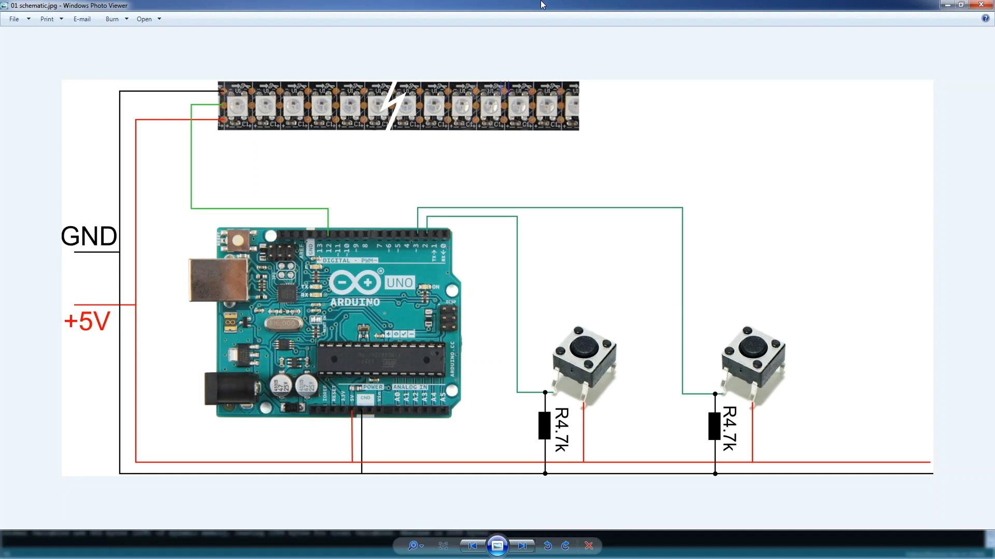
pyautogui.moveTo(292, 140)
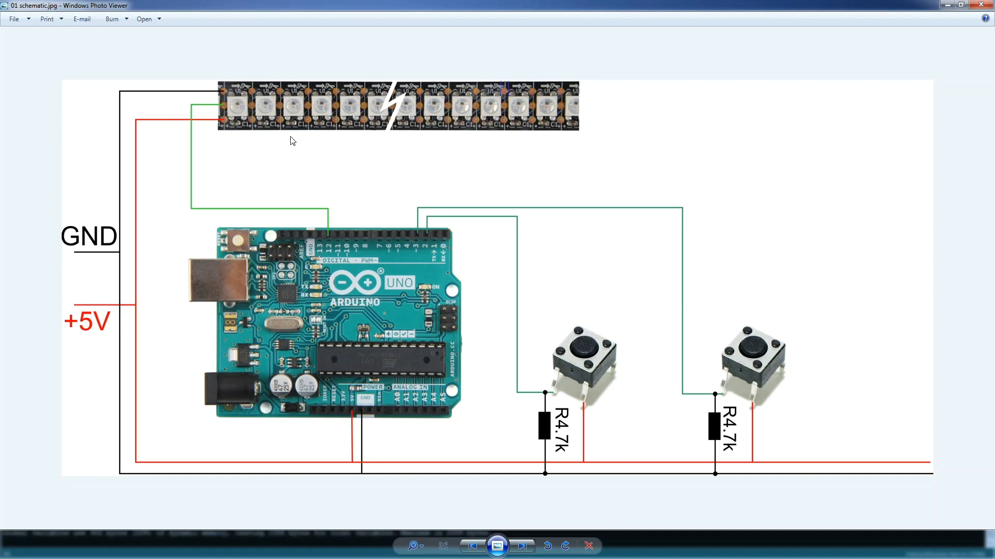
pyautogui.moveTo(595, 317)
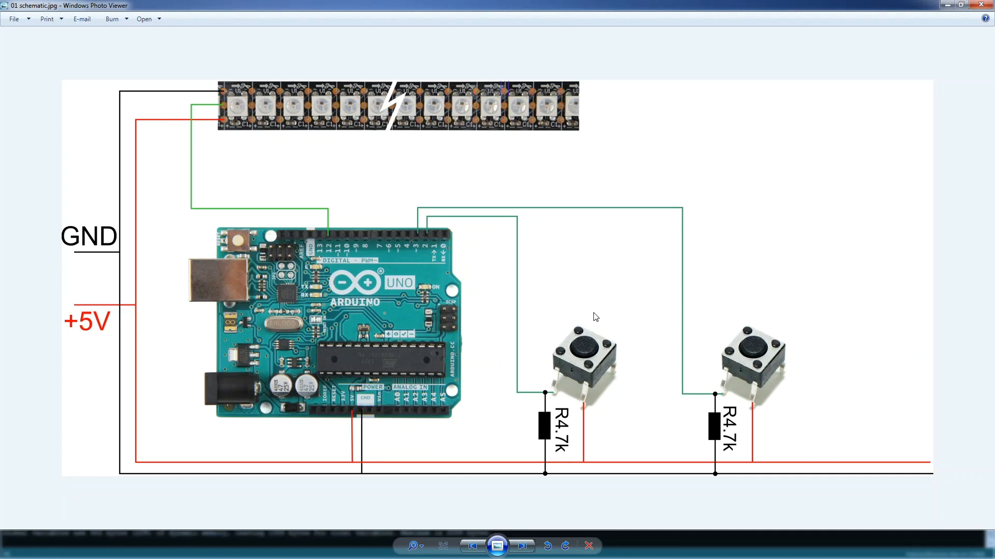
pyautogui.moveTo(110, 322)
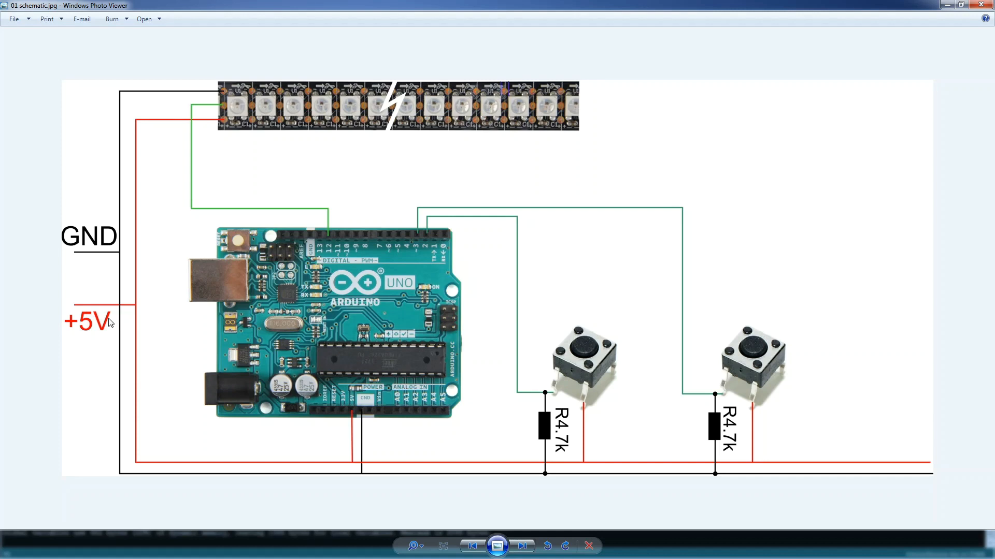
pyautogui.moveTo(124, 255)
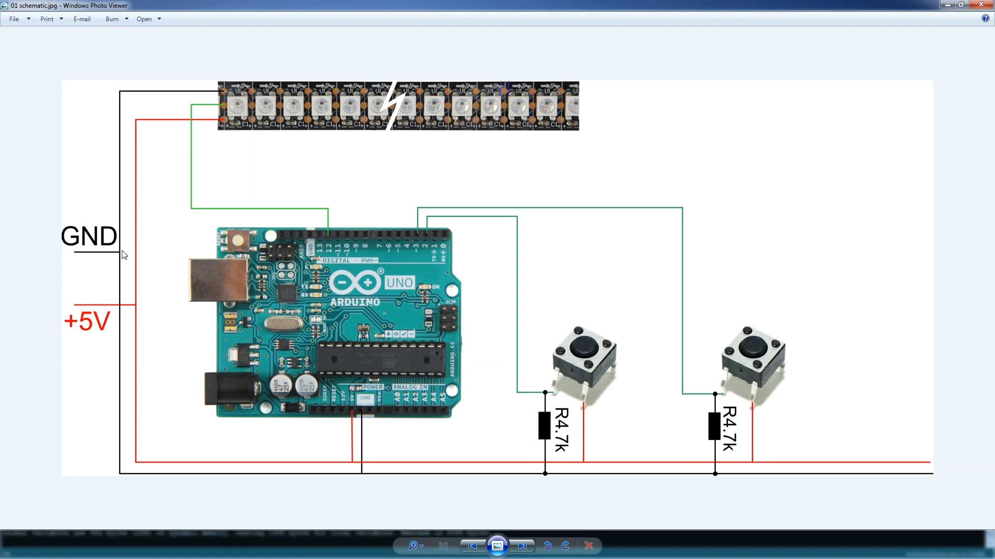
pyautogui.moveTo(122, 351)
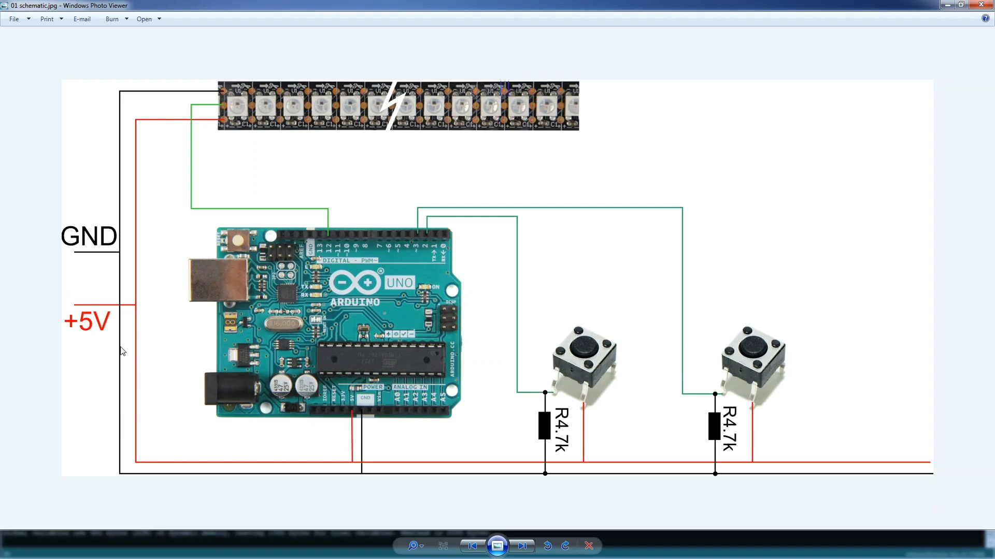
pyautogui.moveTo(336, 333)
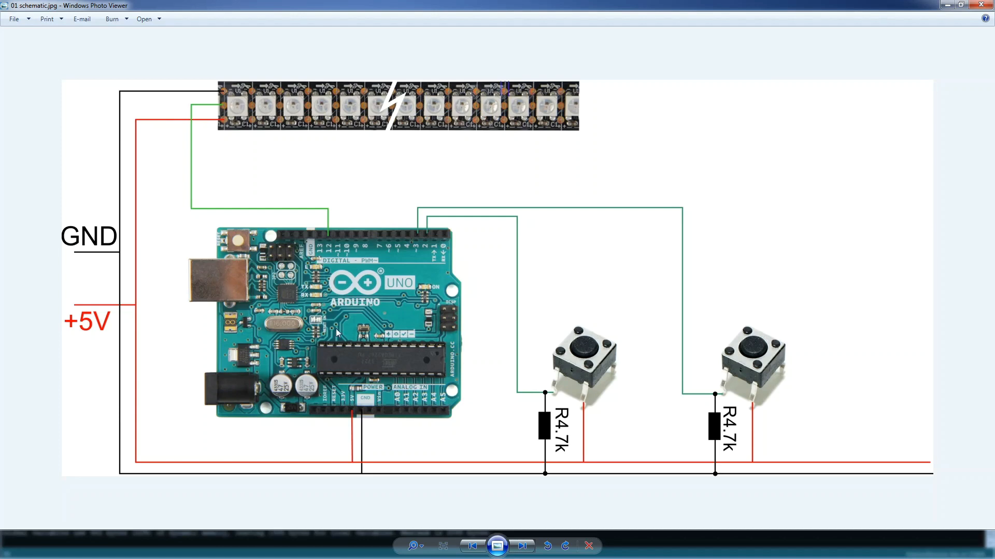
pyautogui.moveTo(298, 281)
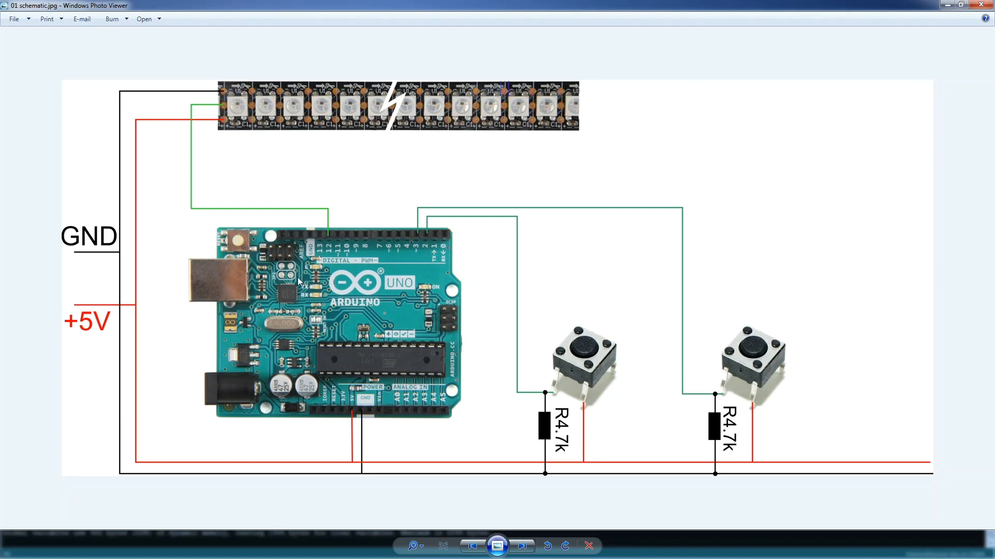
pyautogui.moveTo(521, 547)
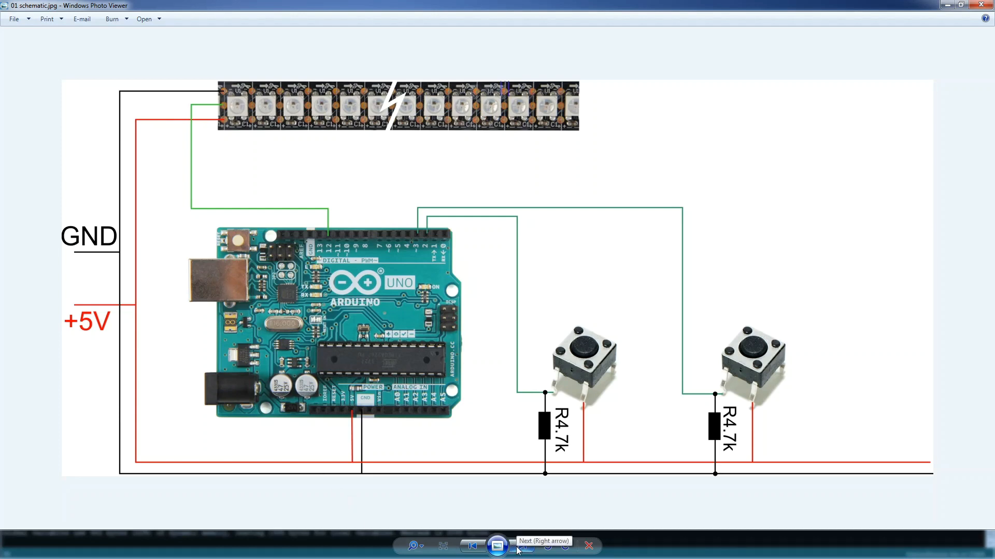
# - Flip from 01 schematic to 02, back to 01, then forward to 02 again
pyautogui.click(497, 545)
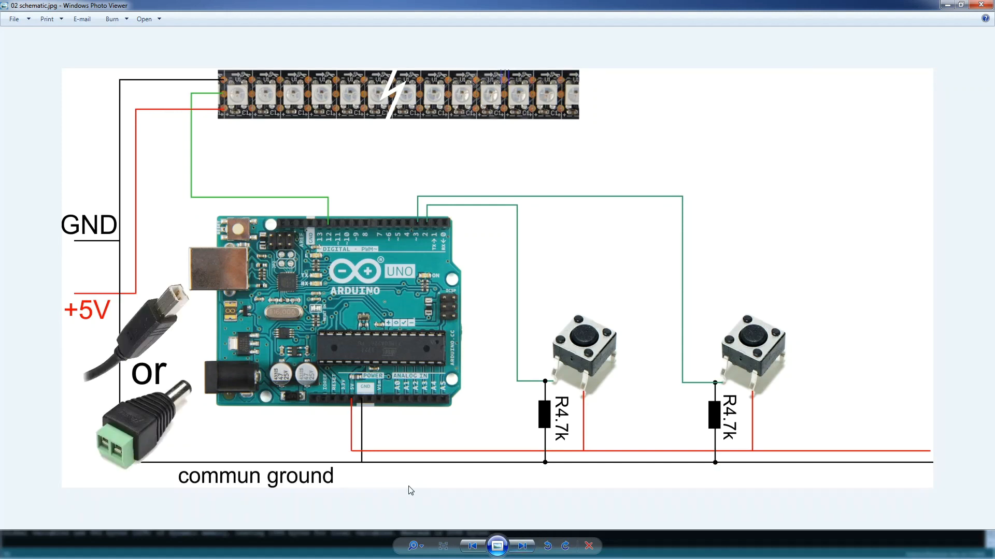
pyautogui.moveTo(368, 451)
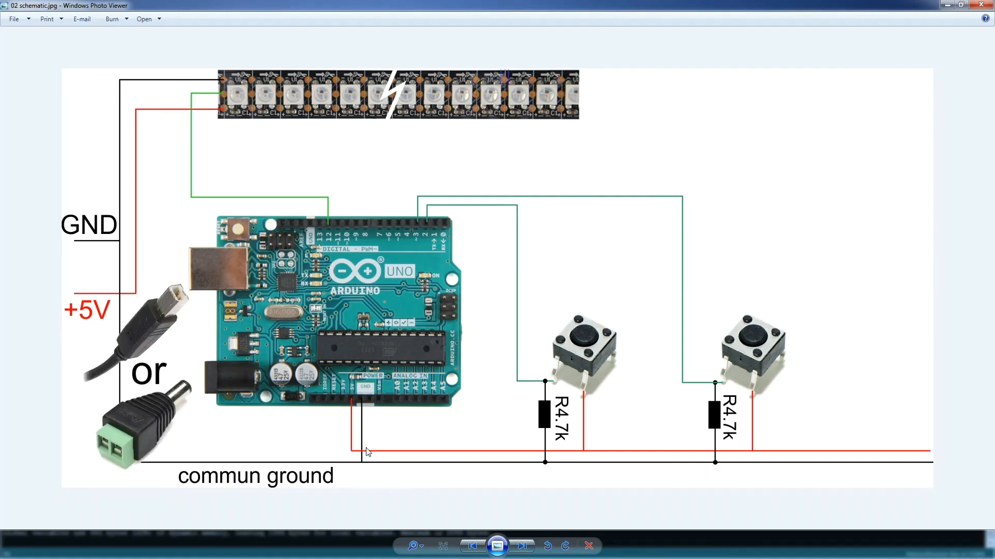
pyautogui.click(471, 546)
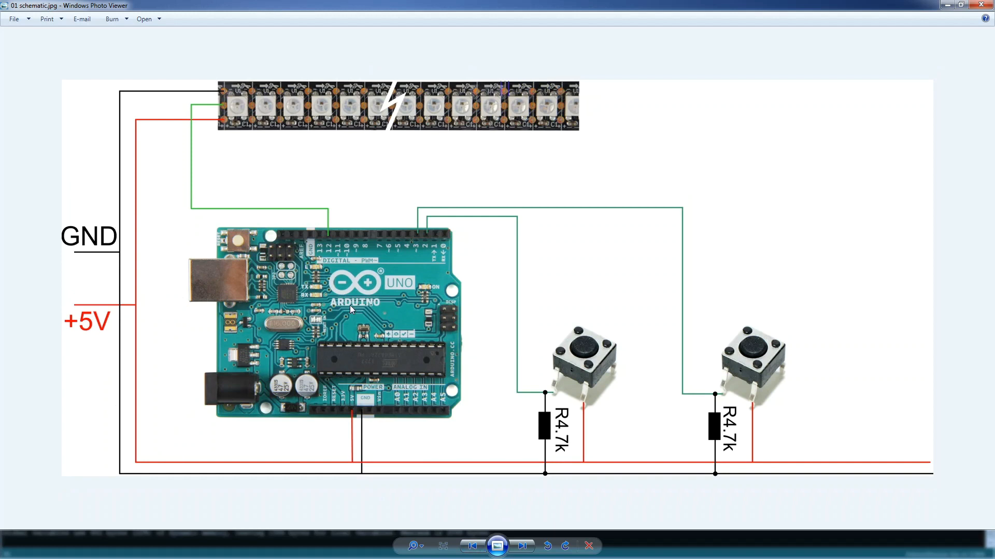
pyautogui.moveTo(390, 365)
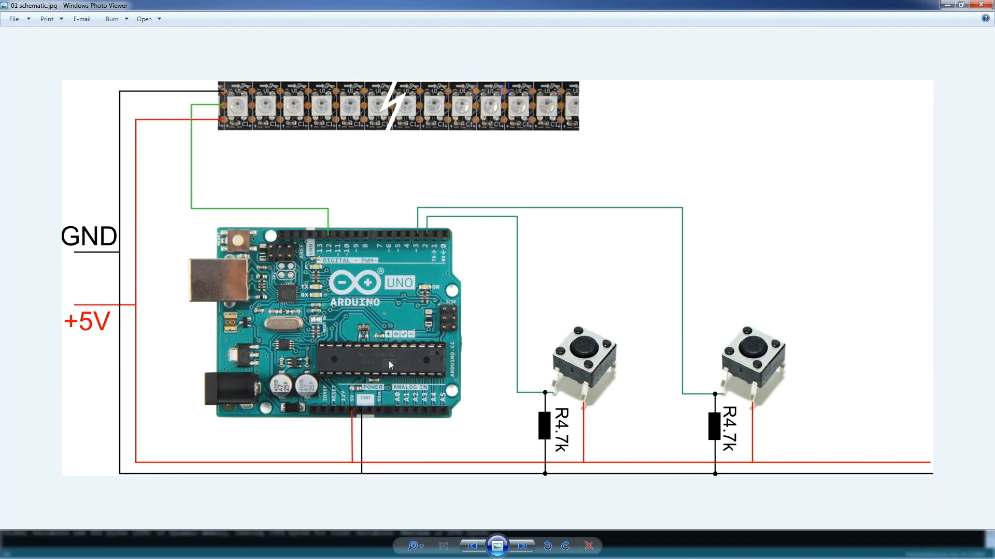
pyautogui.moveTo(32, 289)
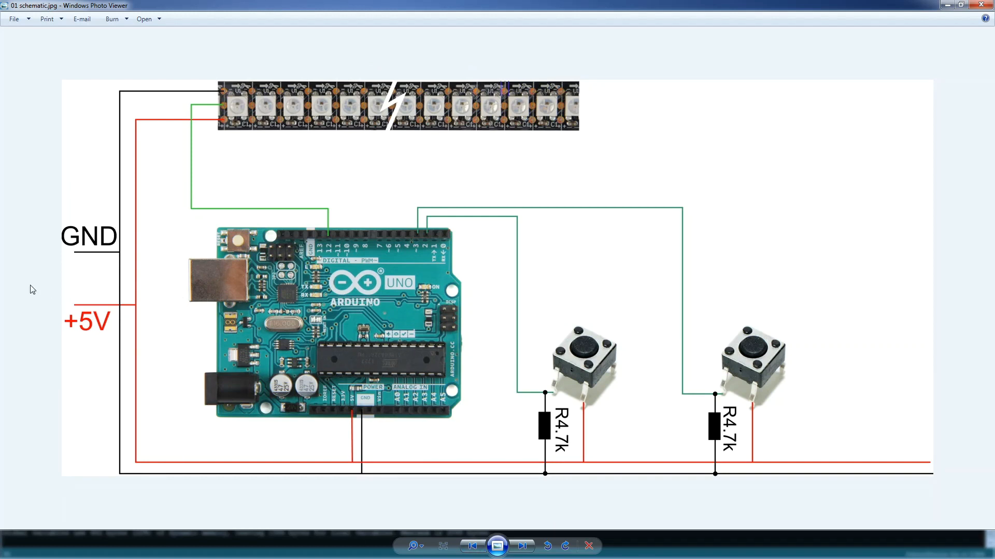
pyautogui.moveTo(99, 249)
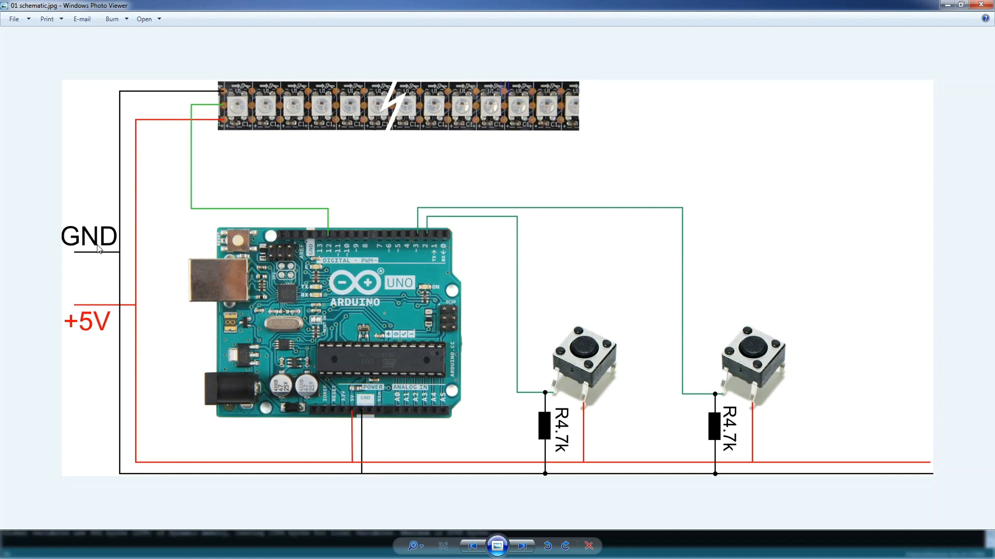
pyautogui.moveTo(221, 192)
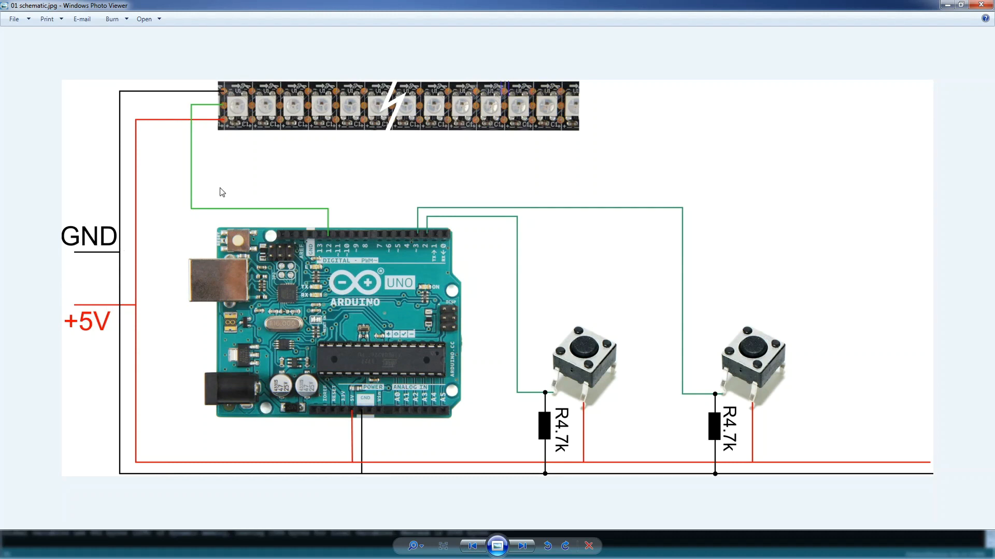
pyautogui.moveTo(347, 335)
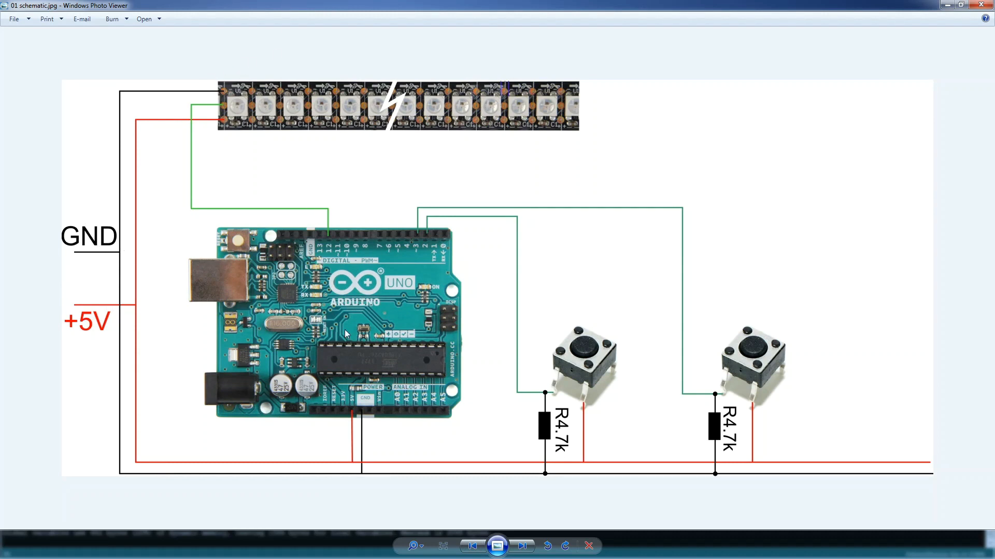
pyautogui.click(521, 546)
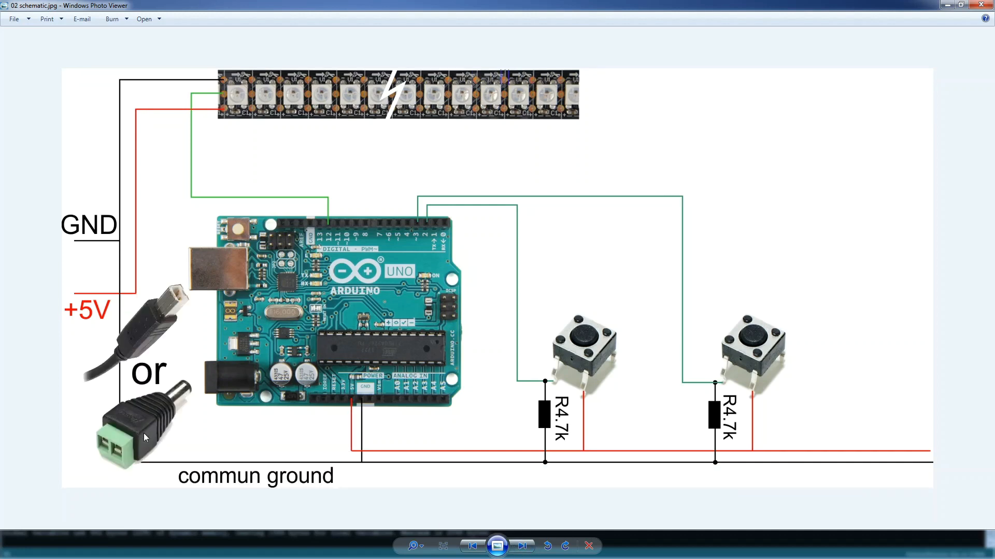
pyautogui.moveTo(250, 328)
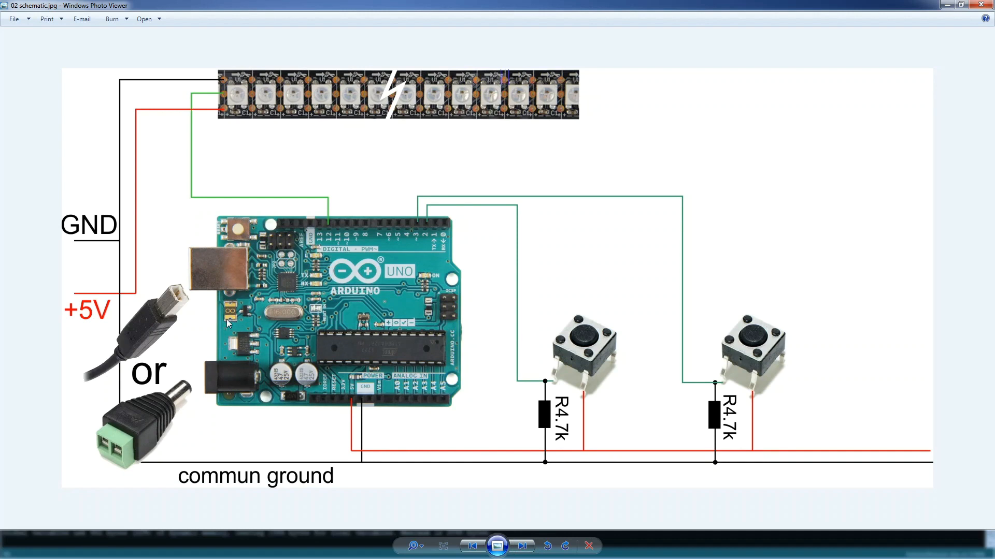
pyautogui.moveTo(240, 353)
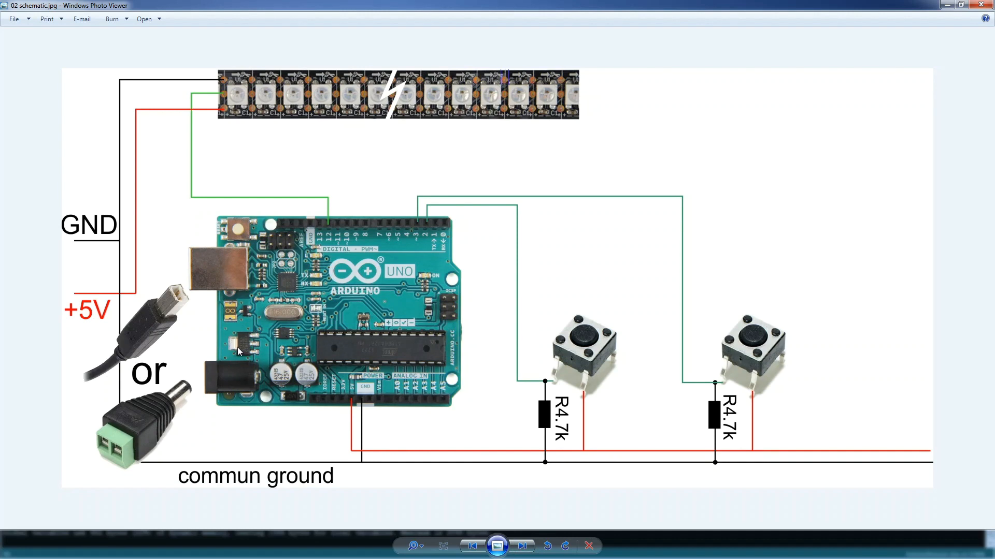
pyautogui.moveTo(278, 104)
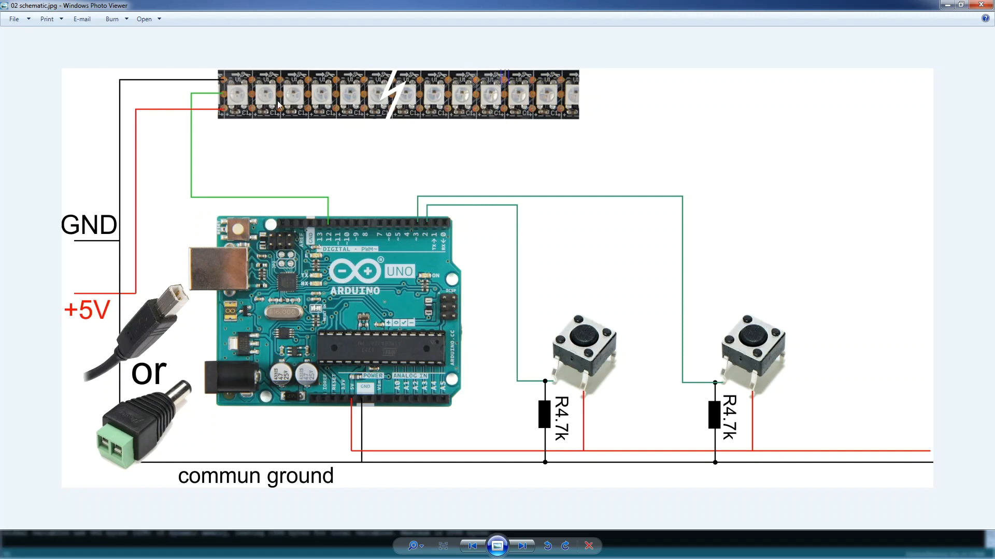
pyautogui.moveTo(265, 393)
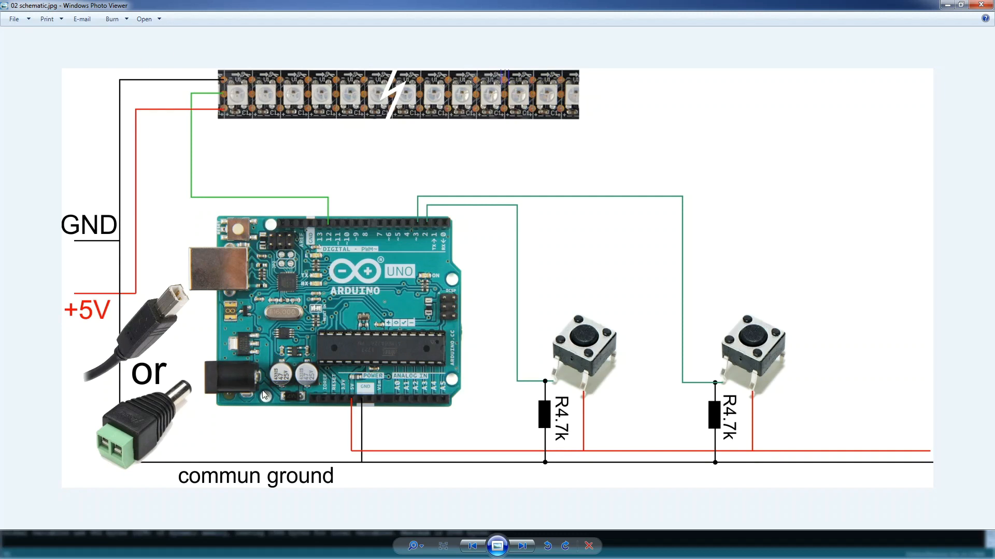
pyautogui.moveTo(348, 403)
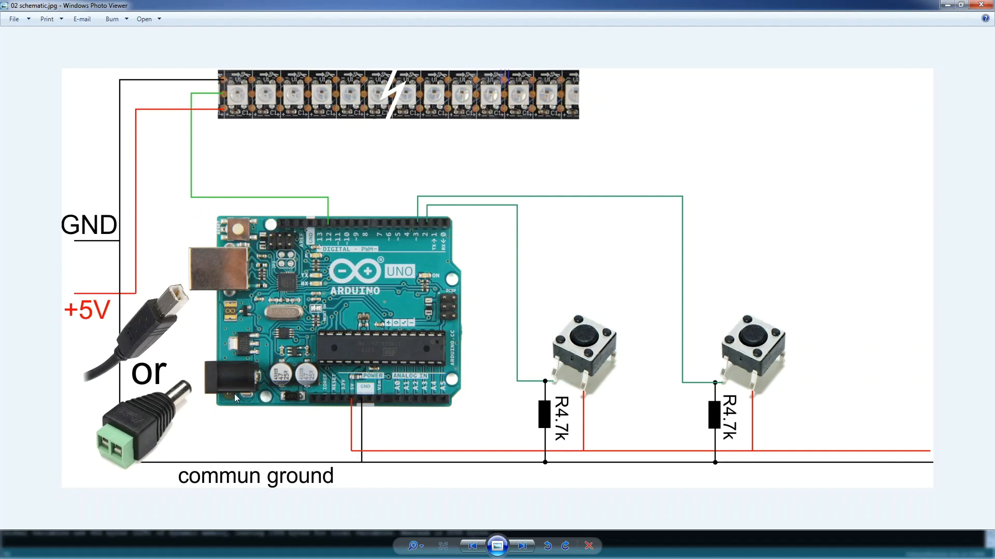
pyautogui.moveTo(135, 351)
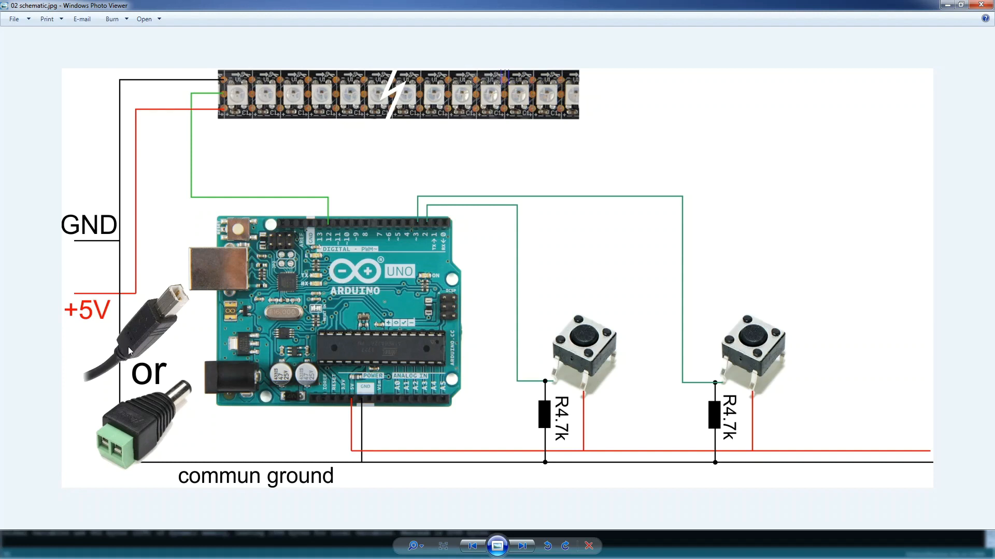
pyautogui.moveTo(192, 299)
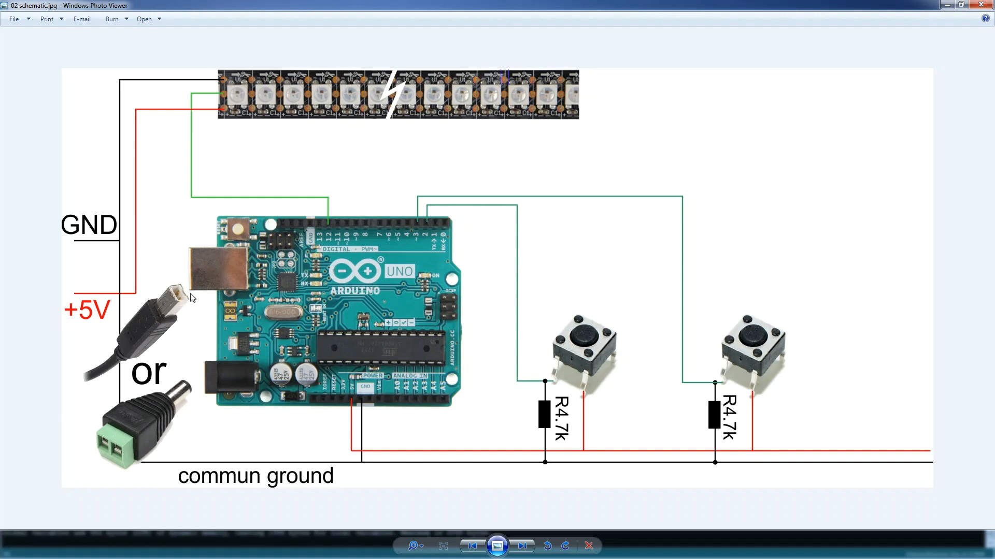
pyautogui.moveTo(192, 107)
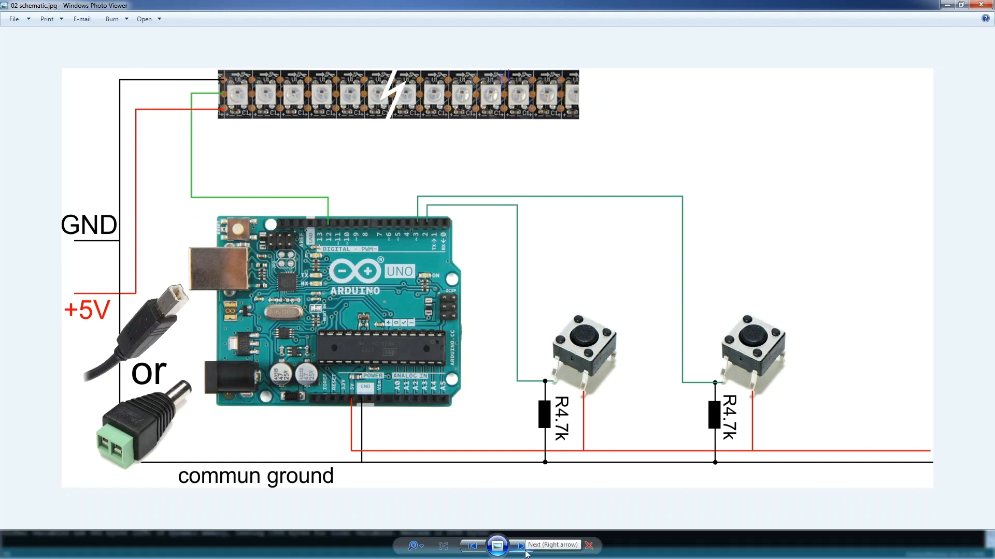
pyautogui.click(522, 545)
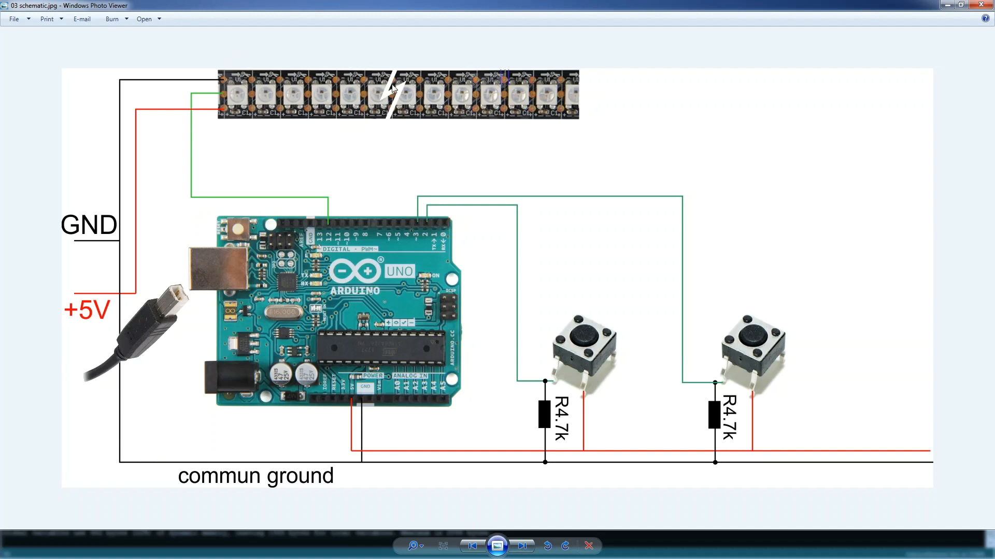
pyautogui.moveTo(96, 298)
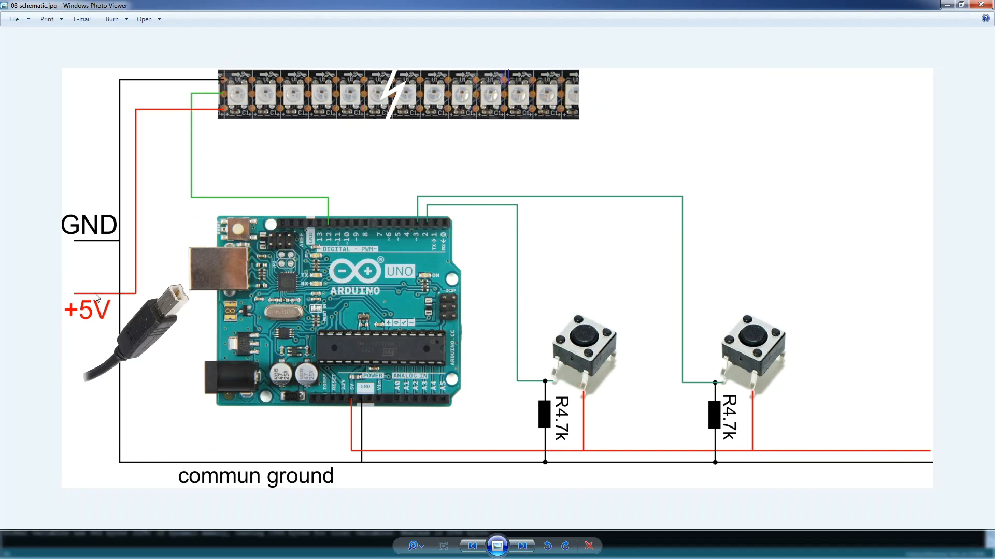
pyautogui.moveTo(102, 273)
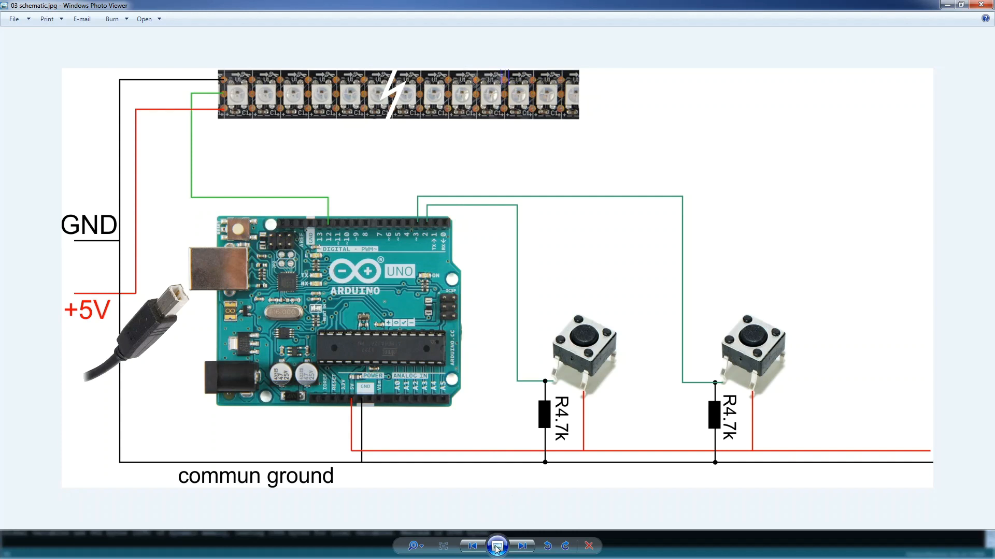
pyautogui.moveTo(518, 532)
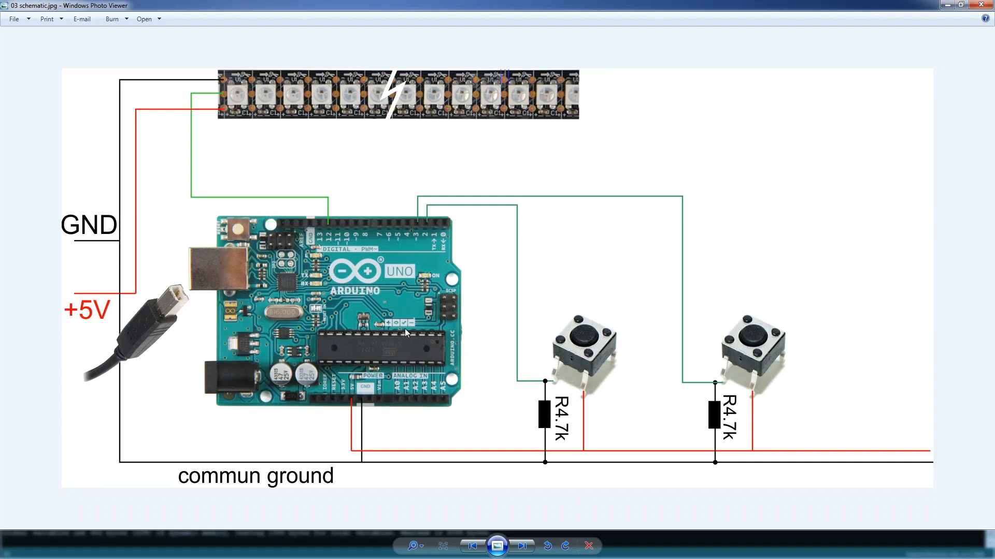
pyautogui.moveTo(419, 247)
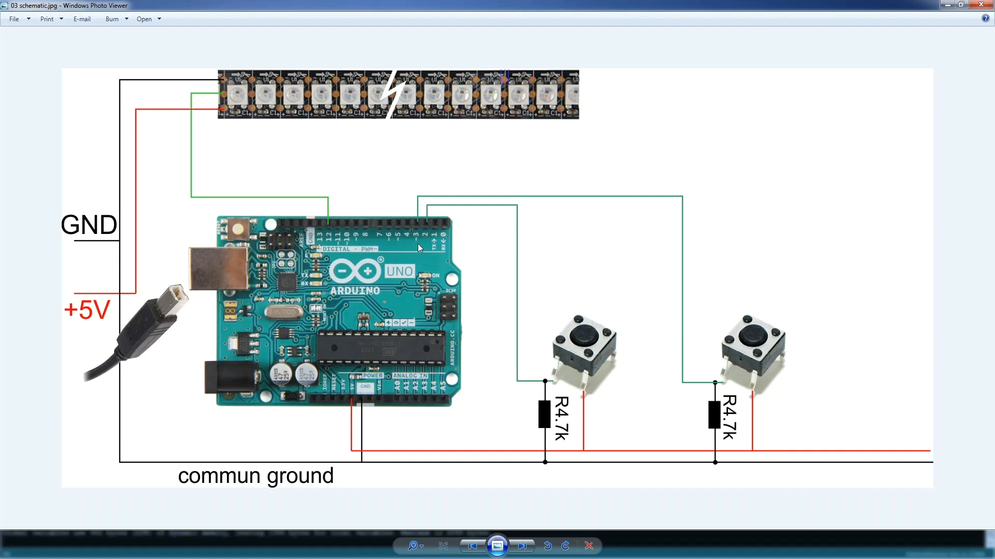
pyautogui.moveTo(423, 227)
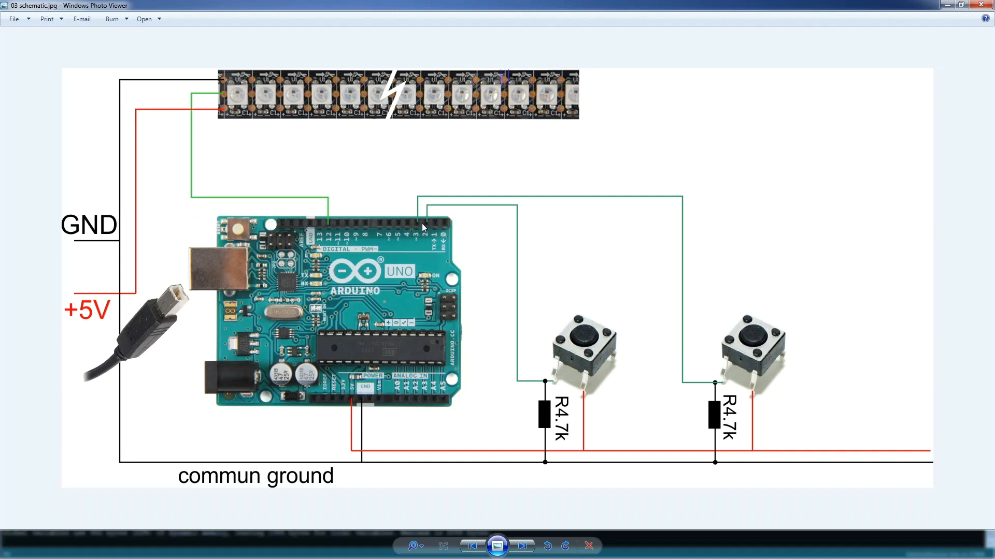
pyautogui.moveTo(551, 460)
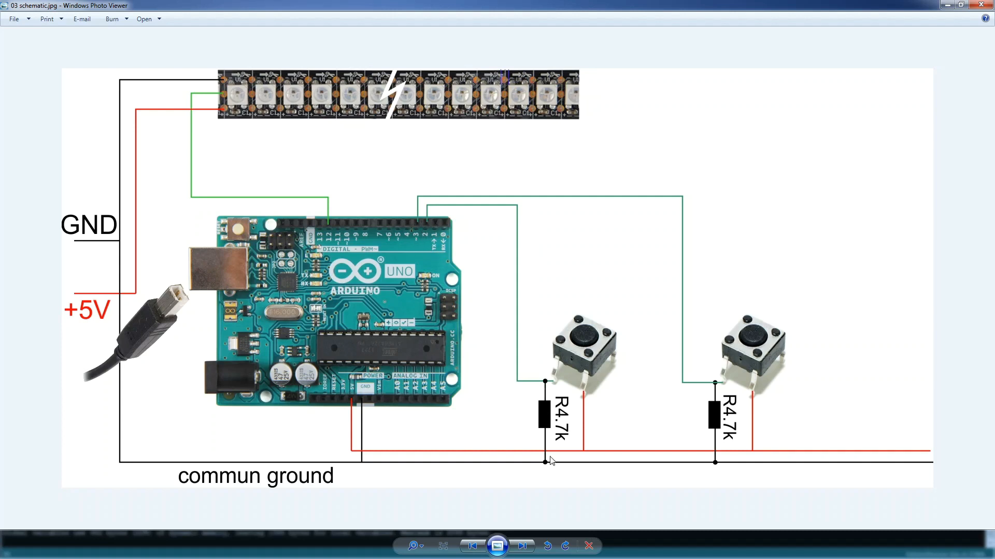
pyautogui.moveTo(537, 428)
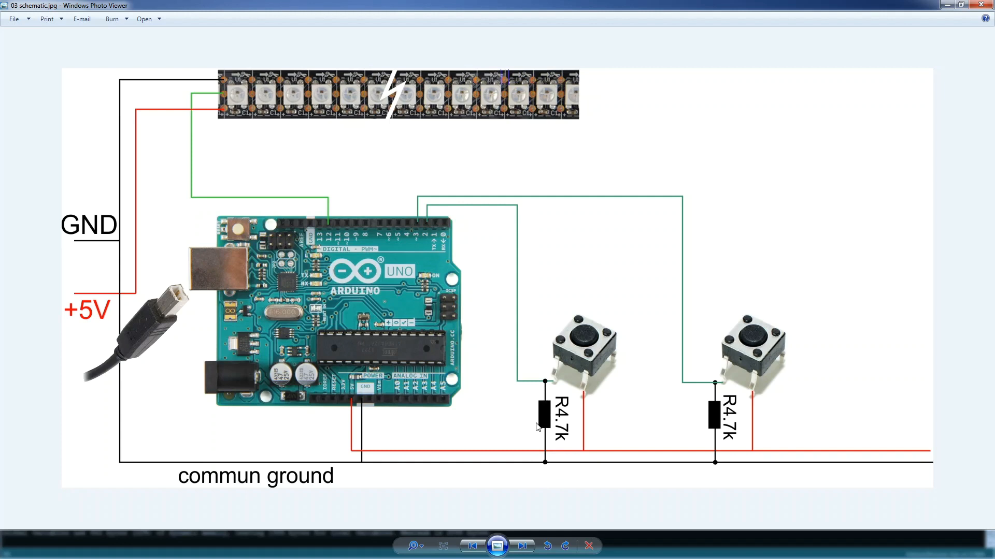
pyautogui.moveTo(576, 350)
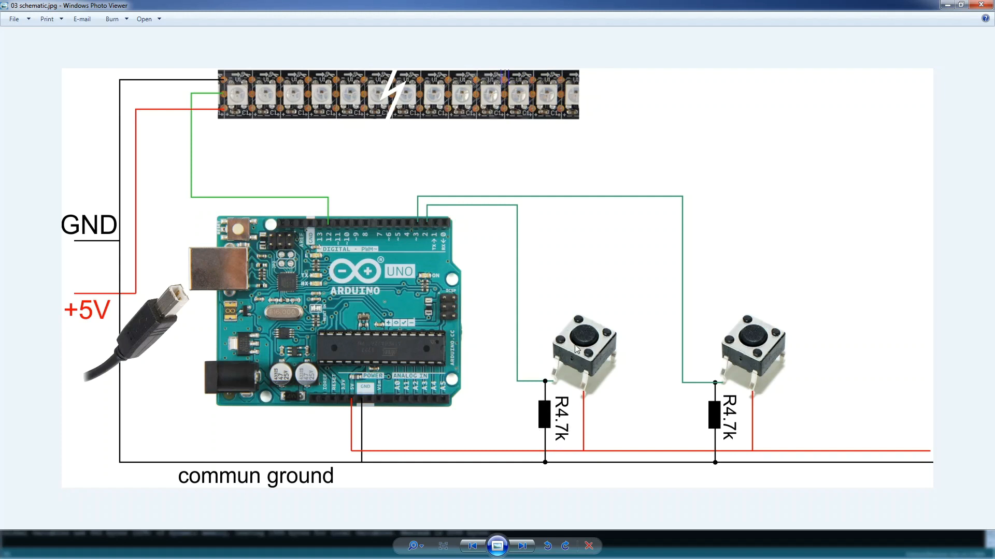
pyautogui.moveTo(541, 379)
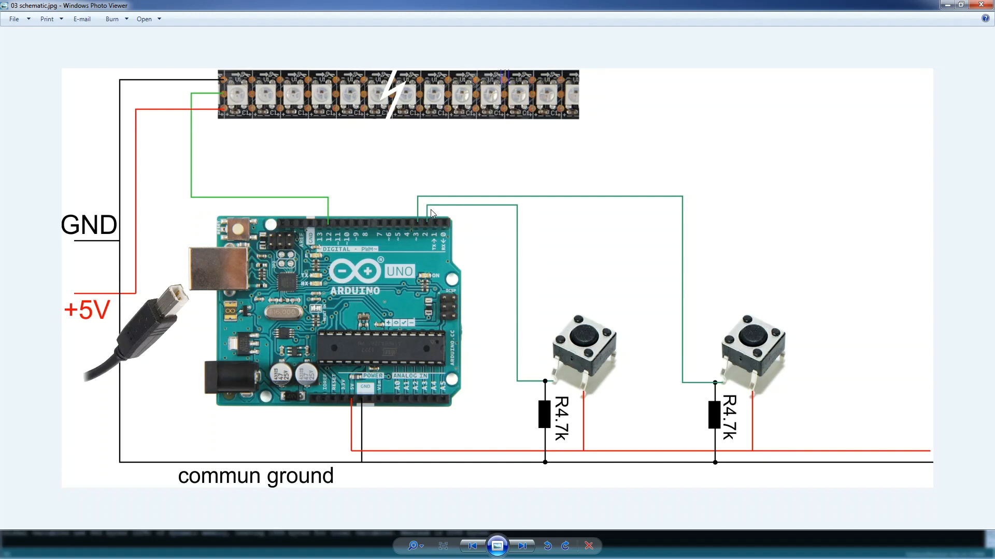
pyautogui.moveTo(311, 257)
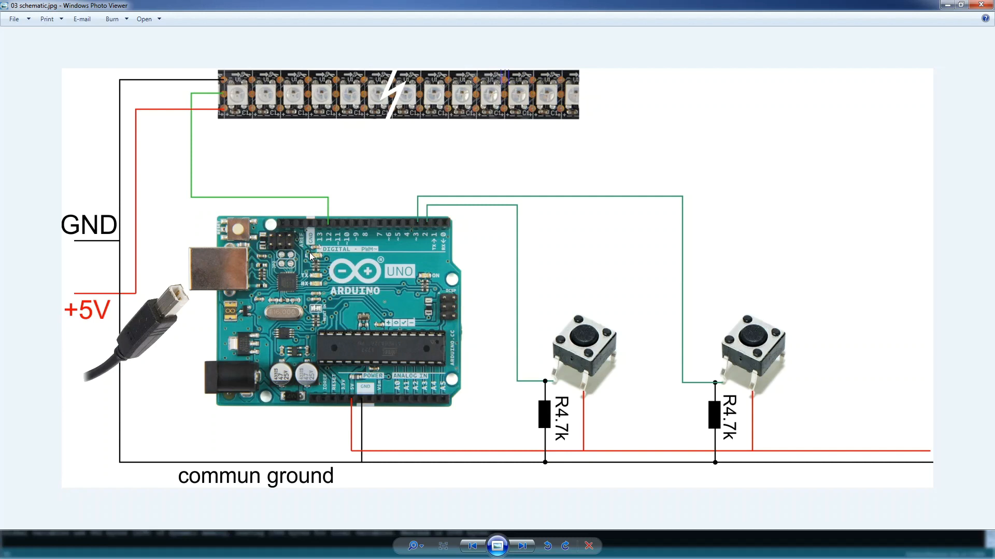
pyautogui.moveTo(522, 546)
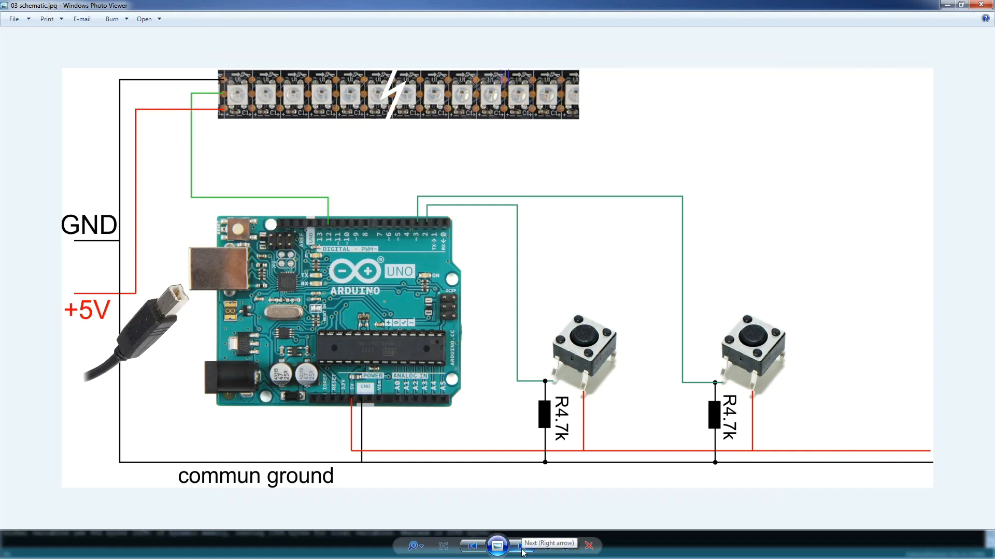
# - Show 04 bouncing mechanical switch.png and adjust the zoom on the bounce trace
pyautogui.click(521, 544)
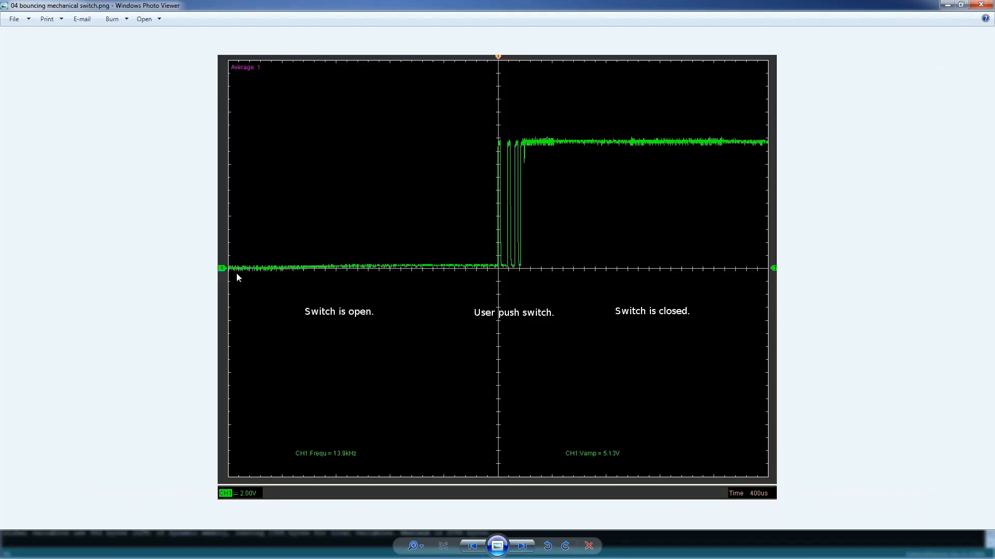
pyautogui.moveTo(477, 301)
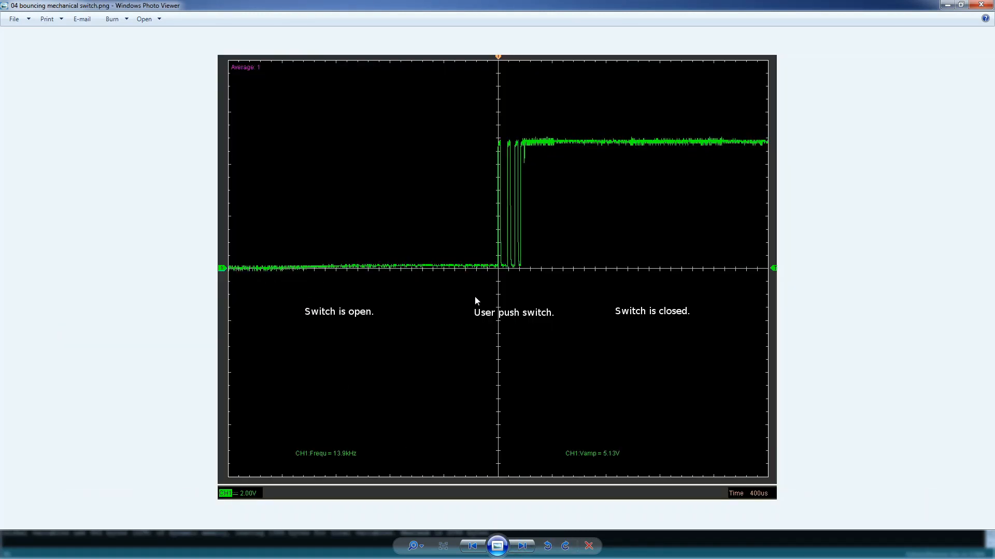
pyautogui.moveTo(548, 239)
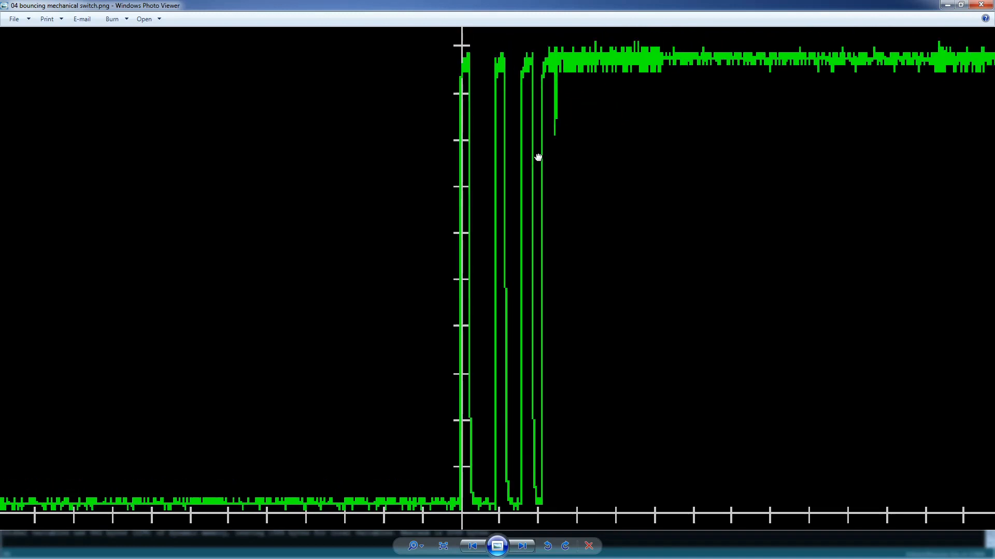
pyautogui.click(442, 545)
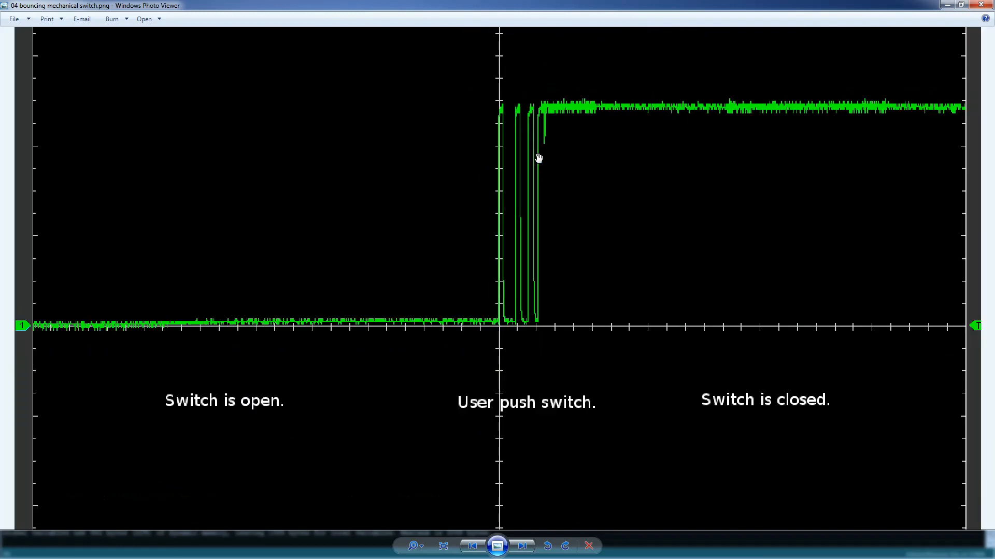
pyautogui.moveTo(526, 157)
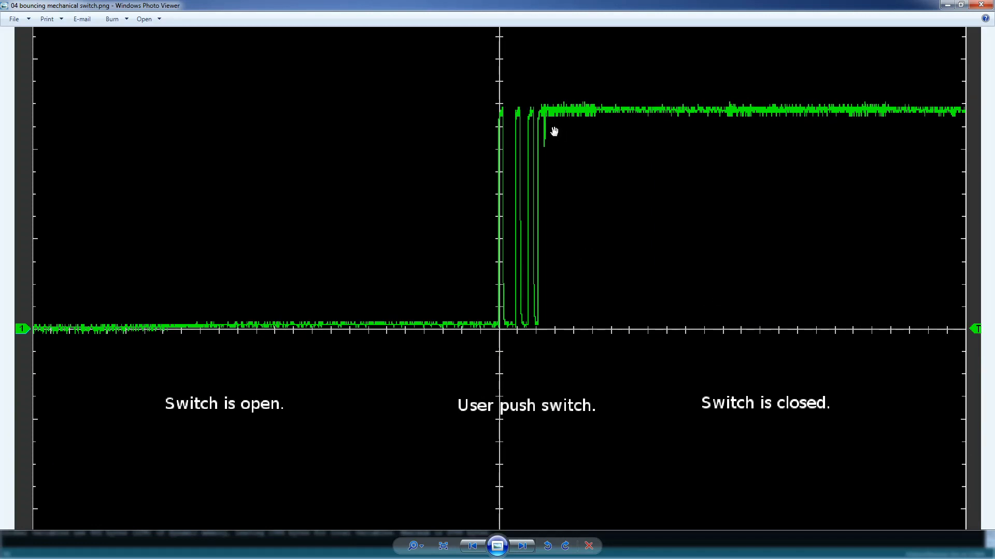
pyautogui.moveTo(919, 107)
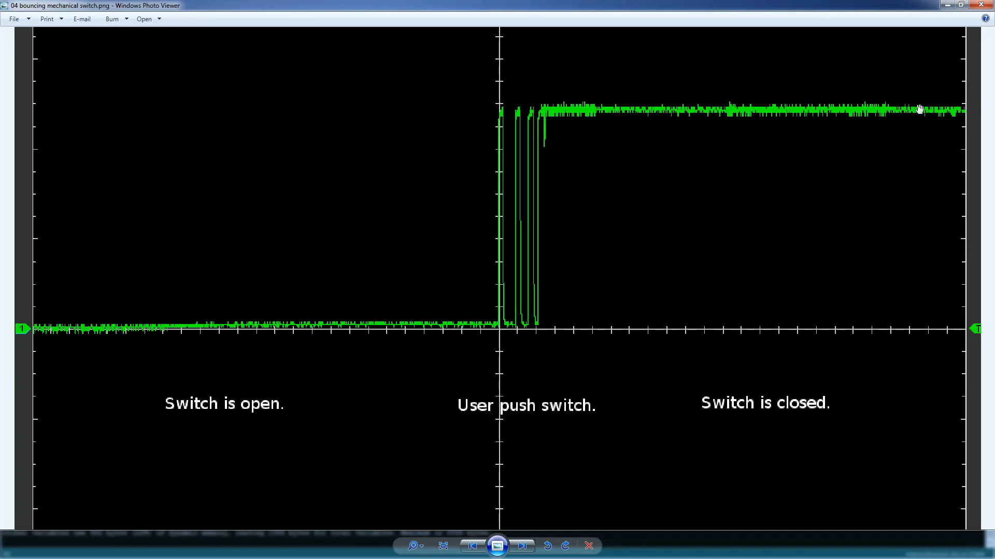
pyautogui.moveTo(618, 113)
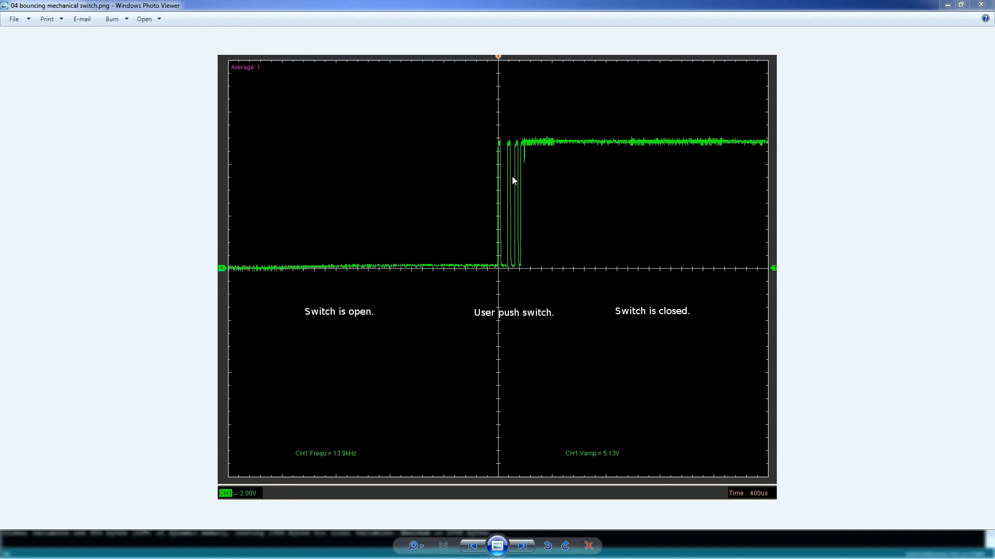
pyautogui.moveTo(511, 185)
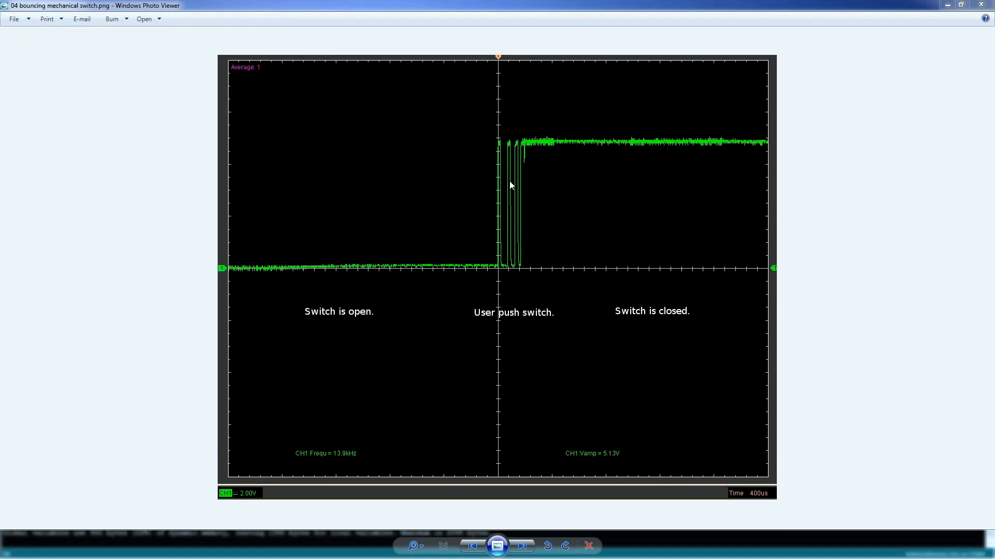
pyautogui.moveTo(499, 147)
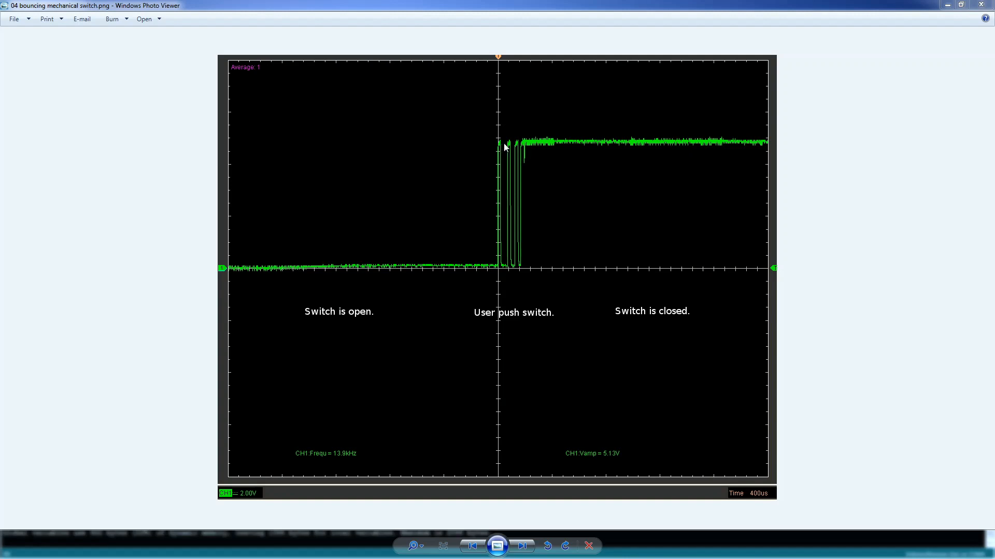
pyautogui.moveTo(530, 147)
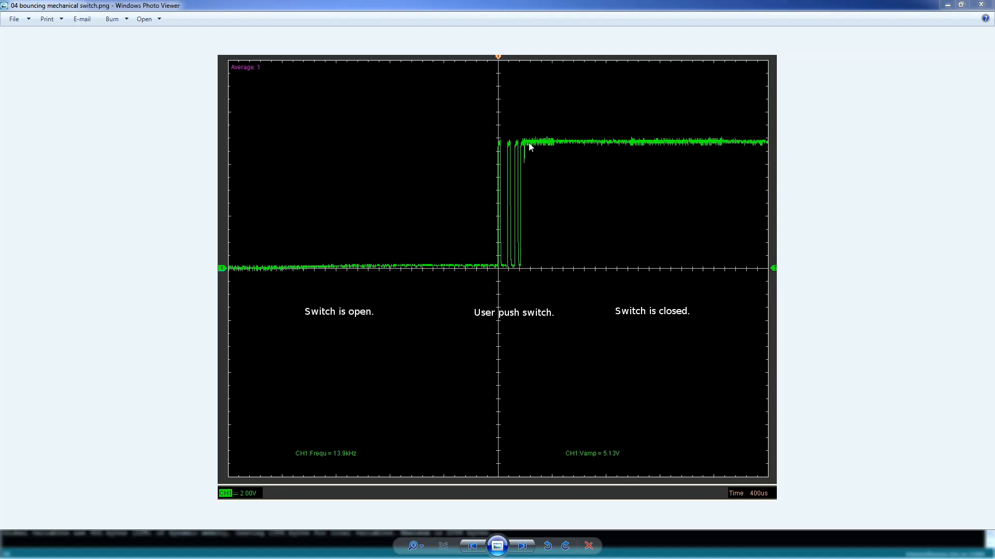
pyautogui.moveTo(548, 147)
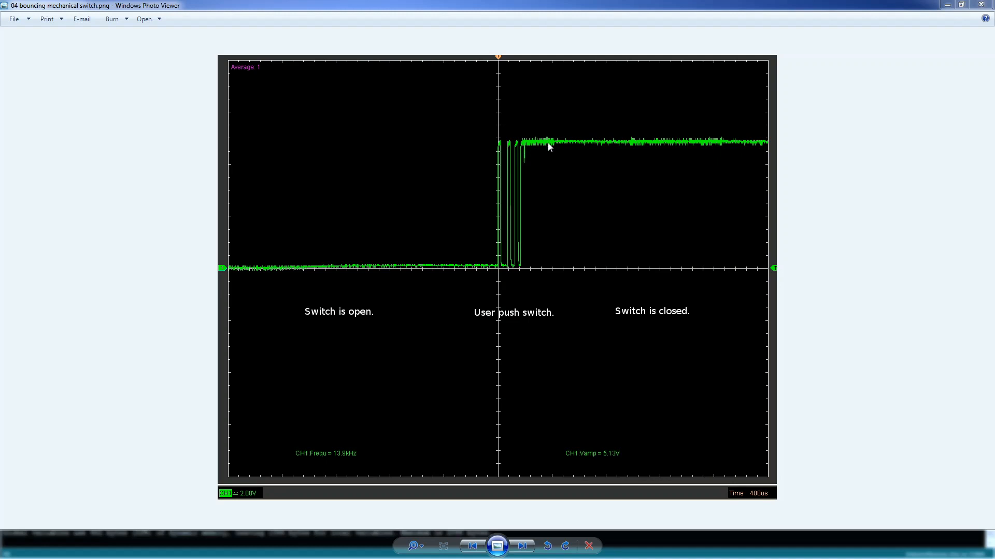
pyautogui.moveTo(555, 146)
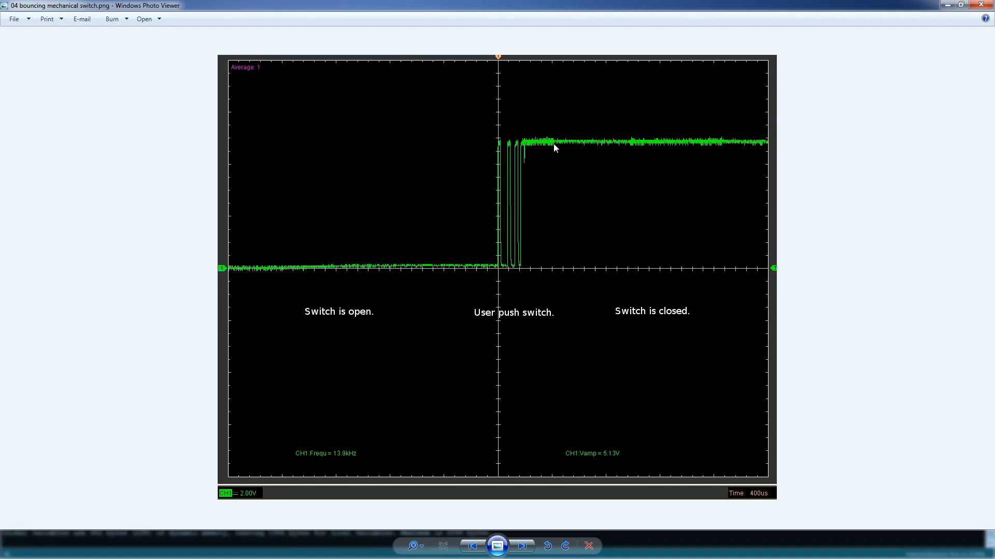
# - Advance to 04 schematic.jpg with the 1uF capacitors beside each button's resistor
pyautogui.click(522, 545)
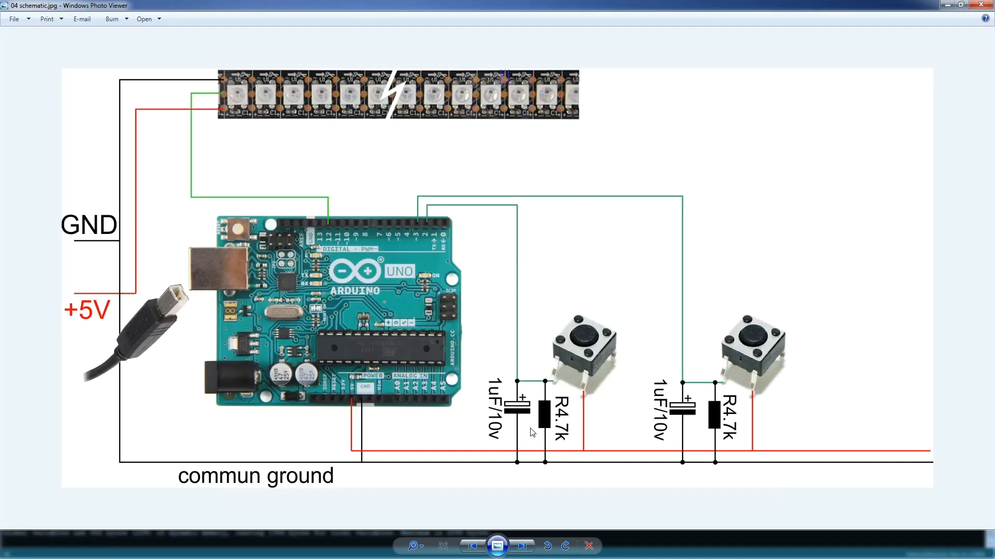
pyautogui.moveTo(524, 366)
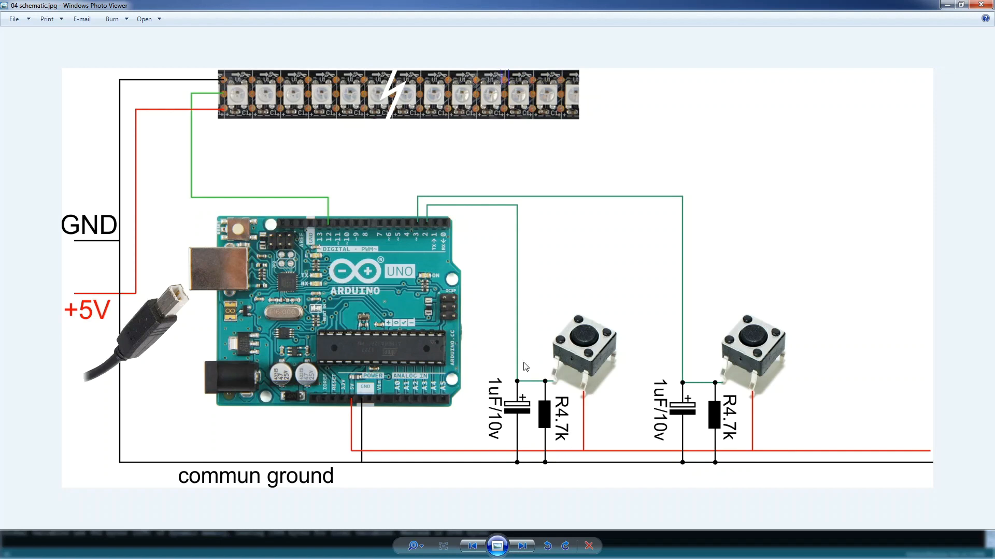
pyautogui.moveTo(512, 470)
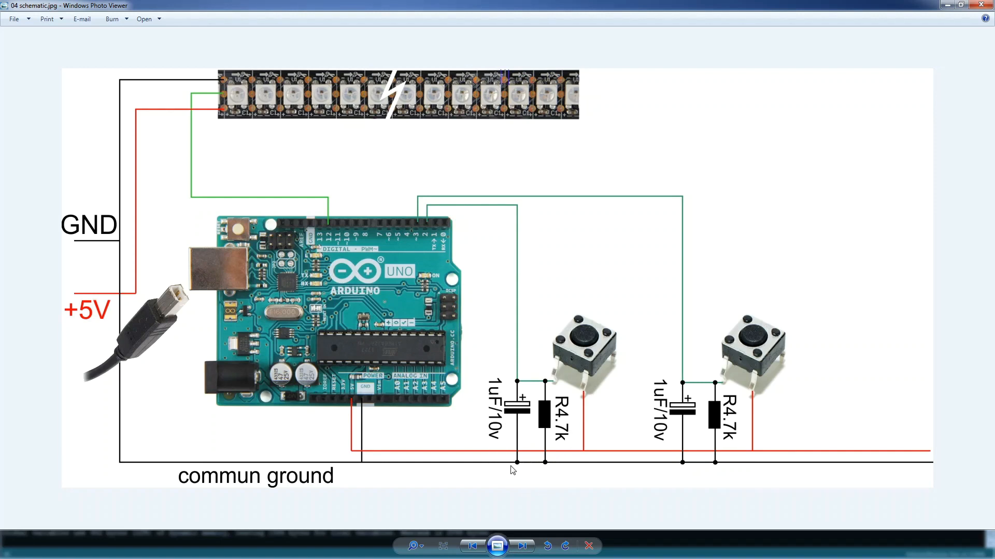
pyautogui.moveTo(518, 385)
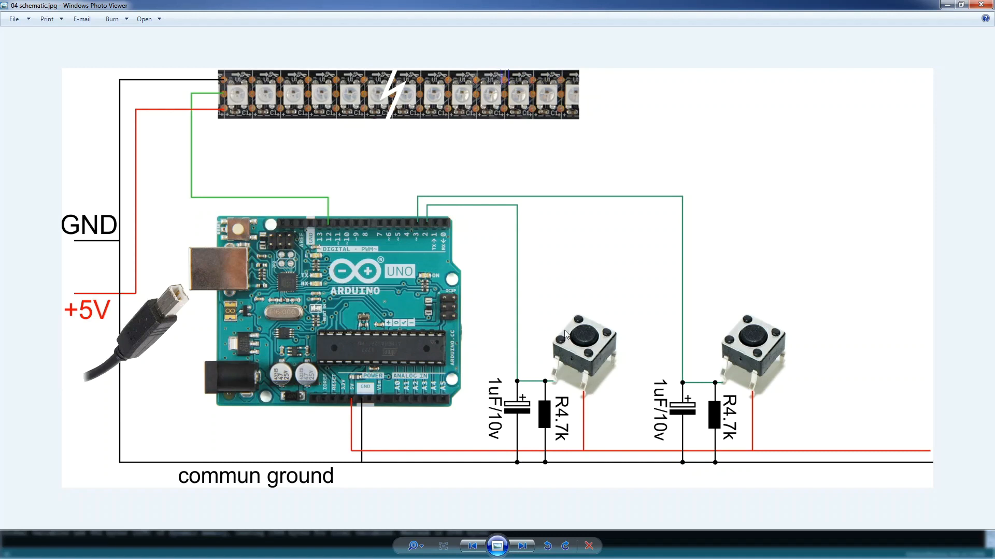
pyautogui.moveTo(537, 450)
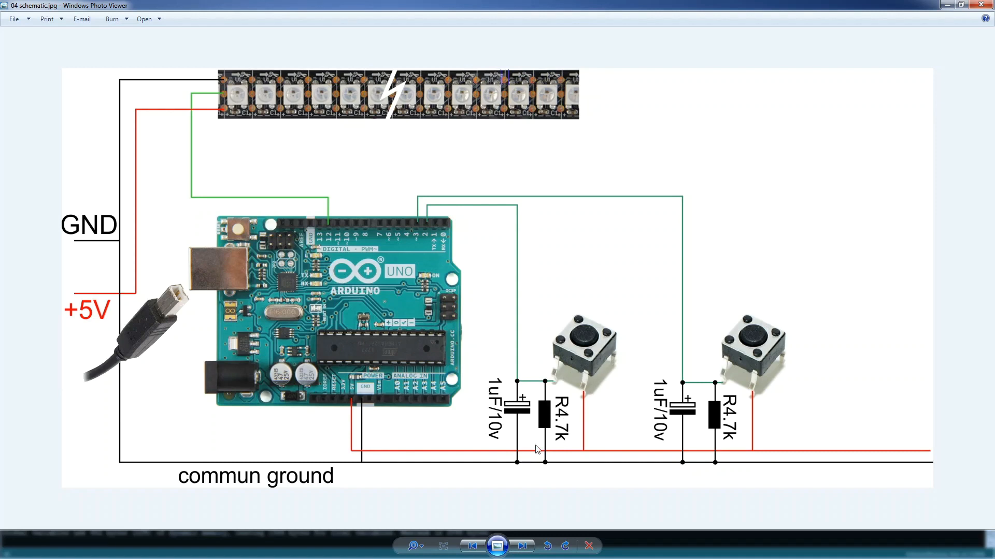
pyautogui.moveTo(492, 411)
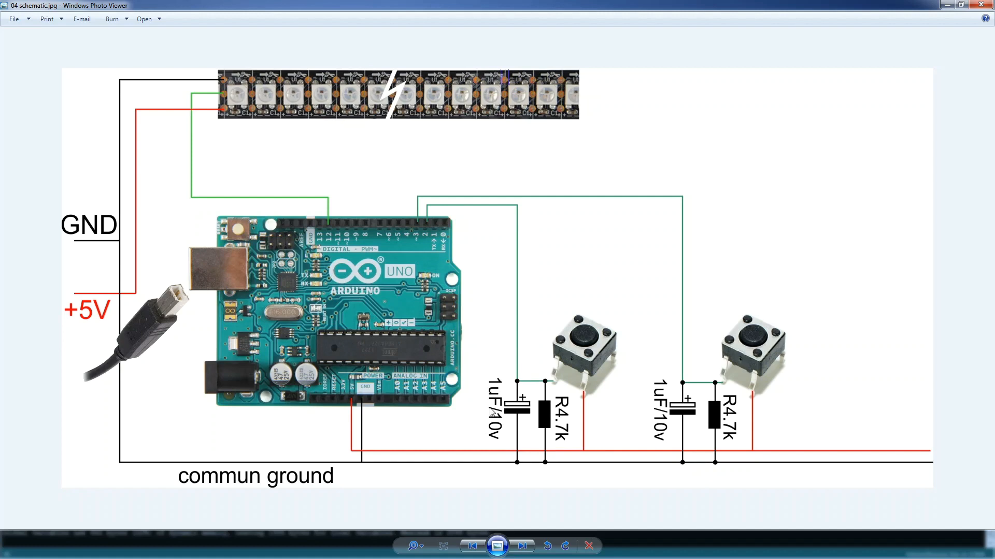
pyautogui.moveTo(516, 347)
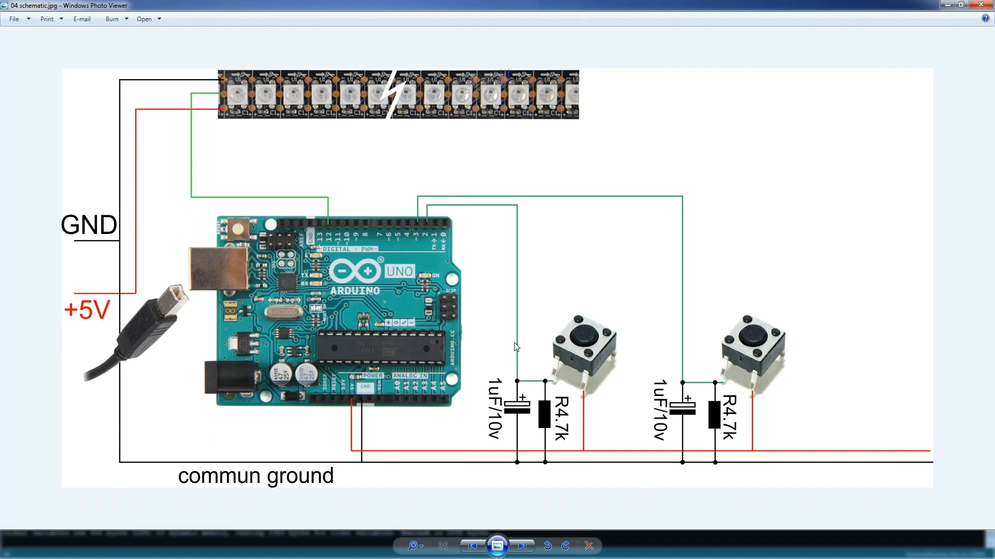
pyautogui.moveTo(446, 213)
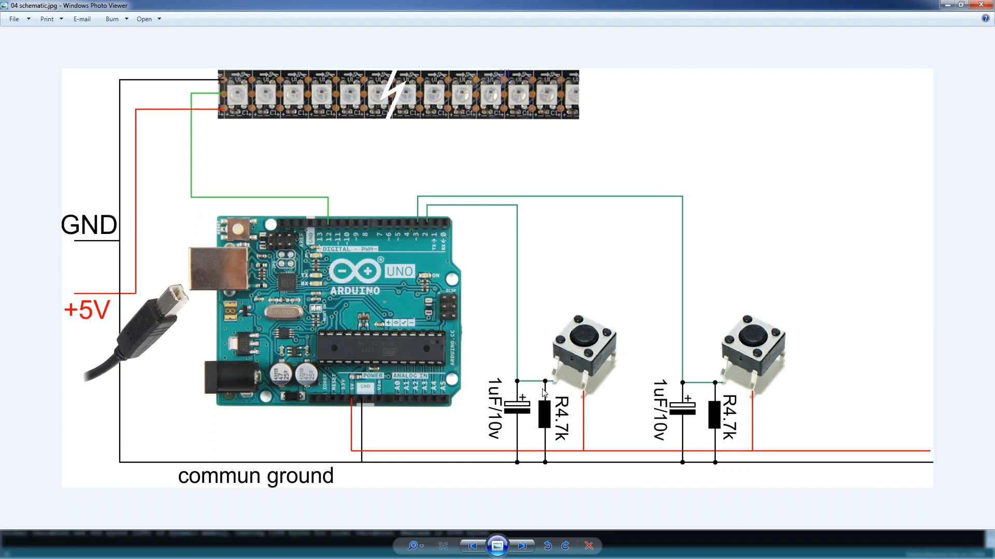
pyautogui.moveTo(551, 388)
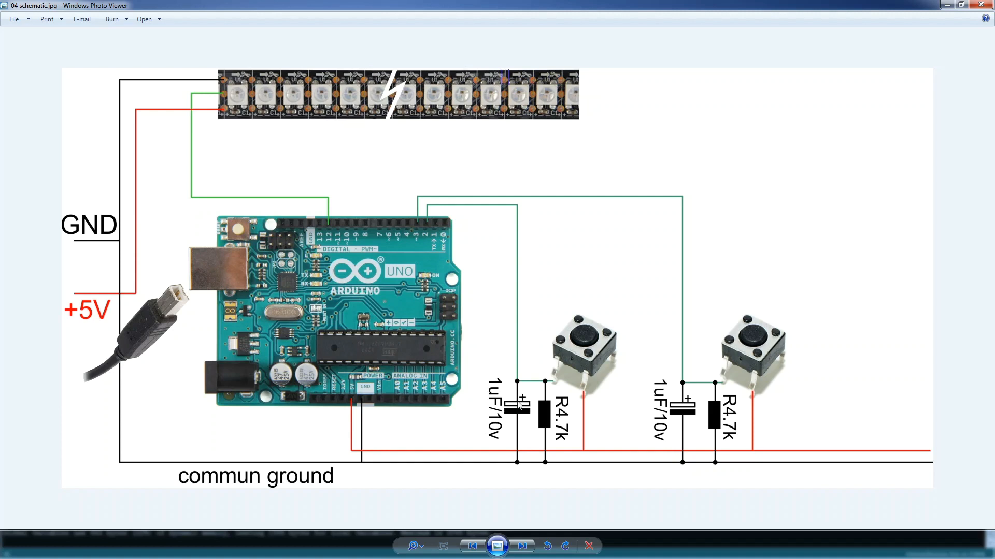
pyautogui.moveTo(577, 345)
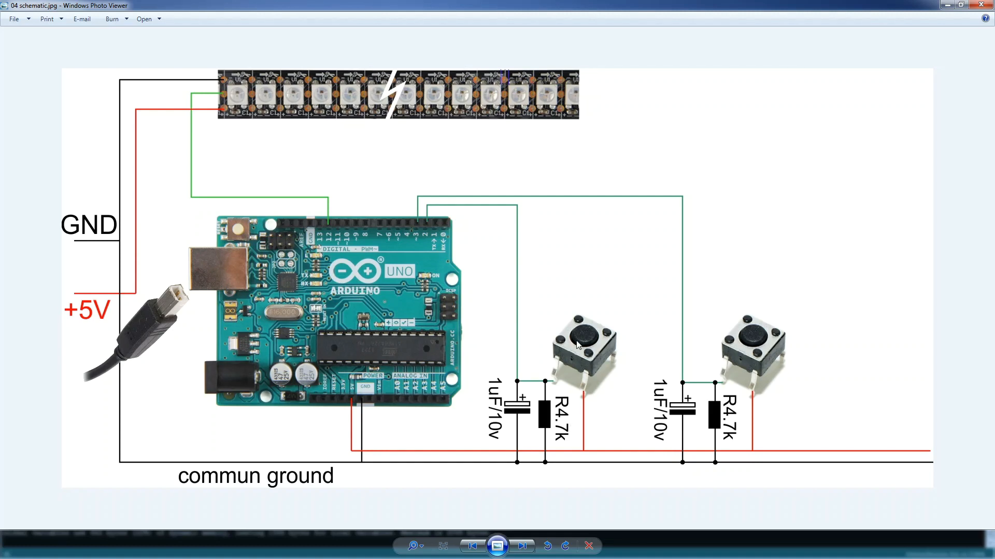
pyautogui.moveTo(541, 370)
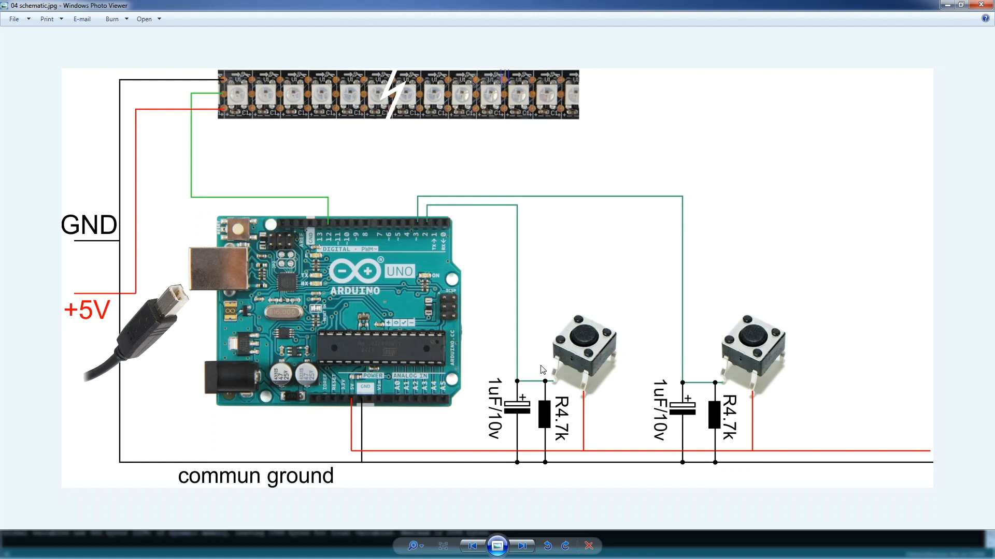
pyautogui.moveTo(745, 350)
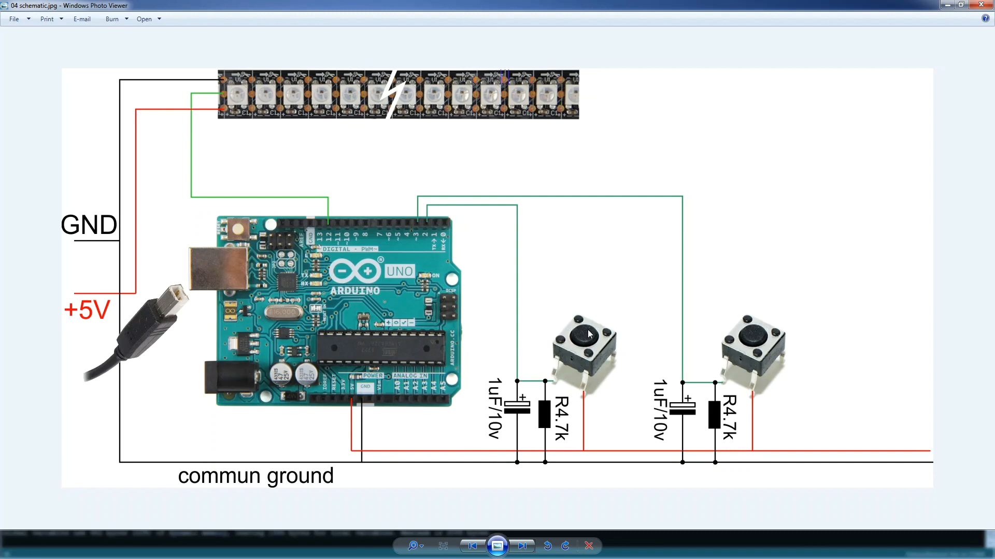
pyautogui.moveTo(755, 328)
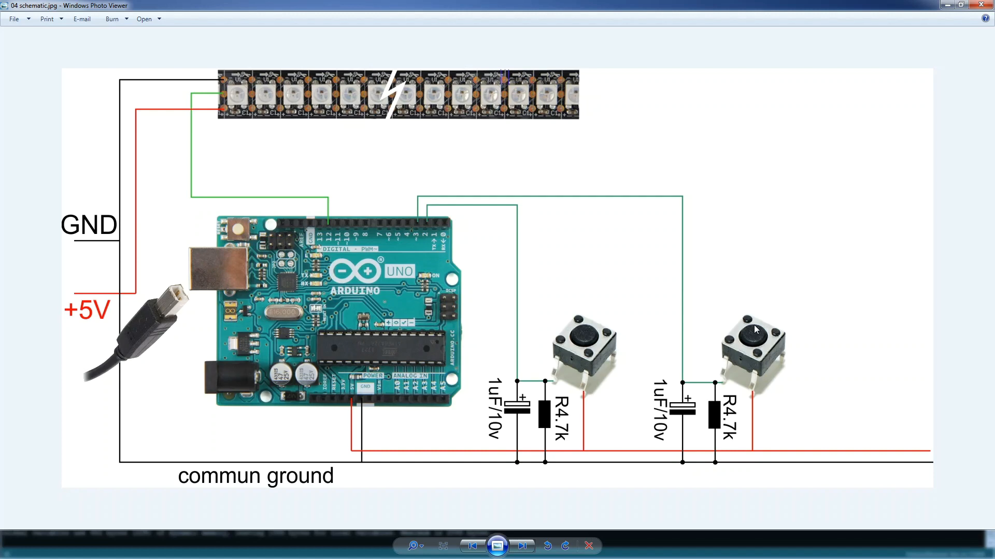
pyautogui.moveTo(756, 331)
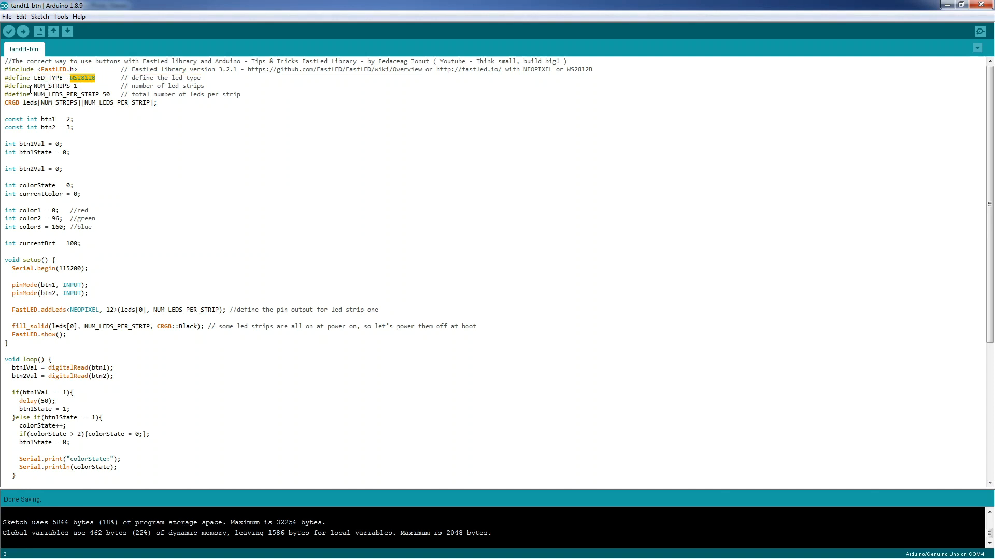
pyautogui.doubleClick(51, 86)
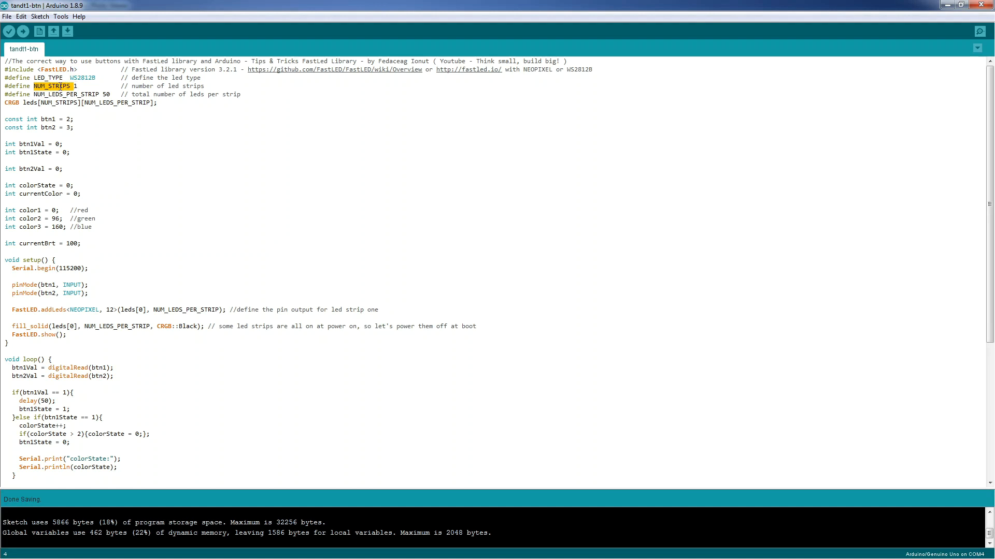
pyautogui.doubleClick(64, 94)
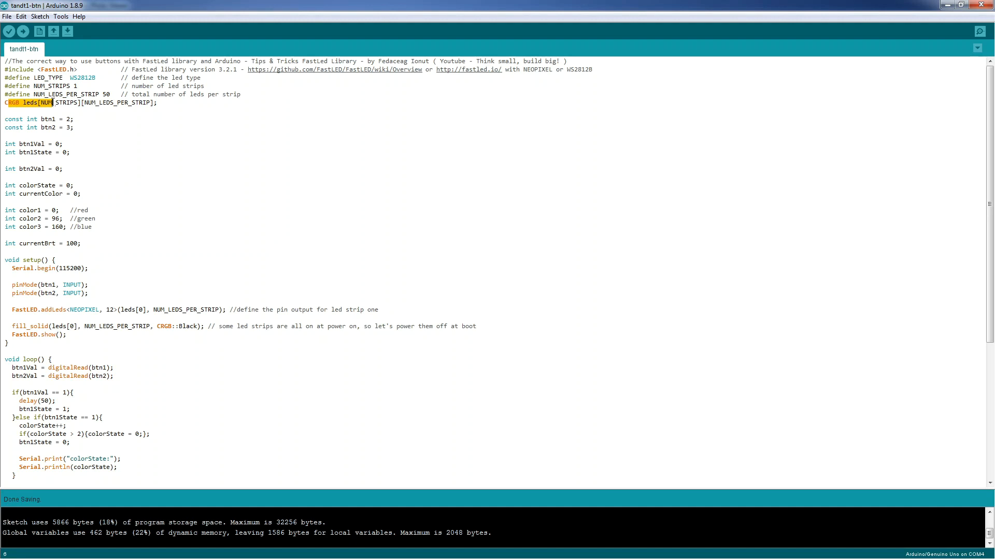
pyautogui.doubleClick(57, 103)
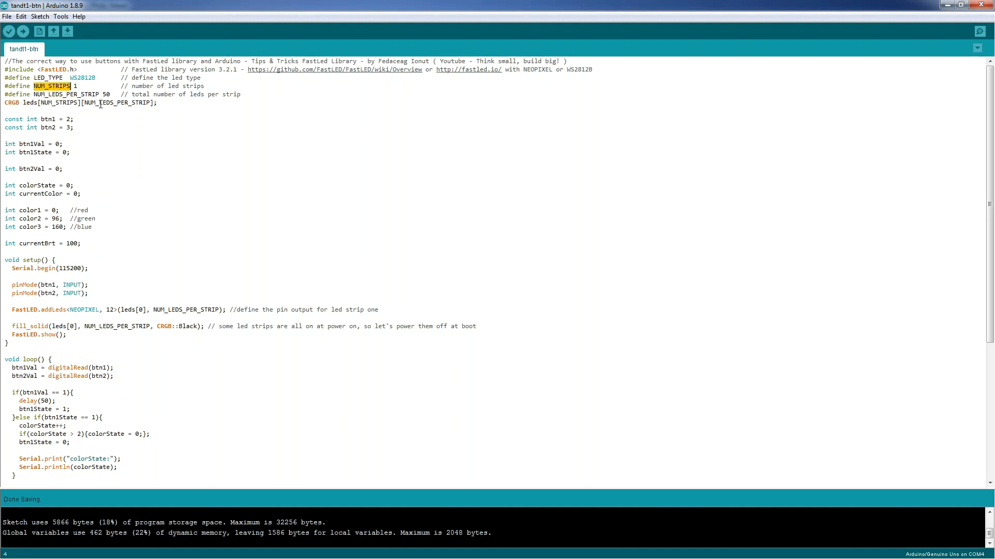
pyautogui.doubleClick(116, 102)
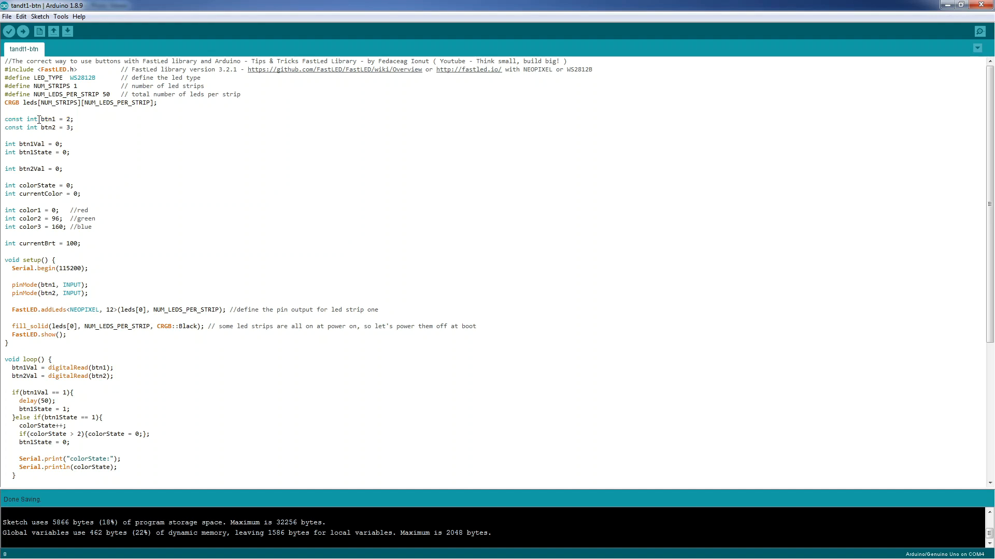
pyautogui.doubleClick(22, 119)
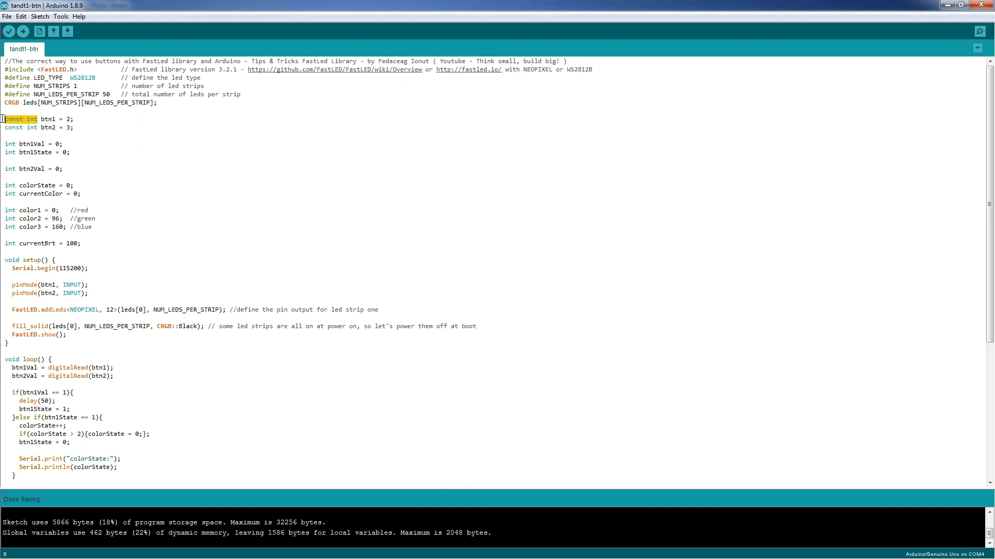
pyautogui.click(46, 119)
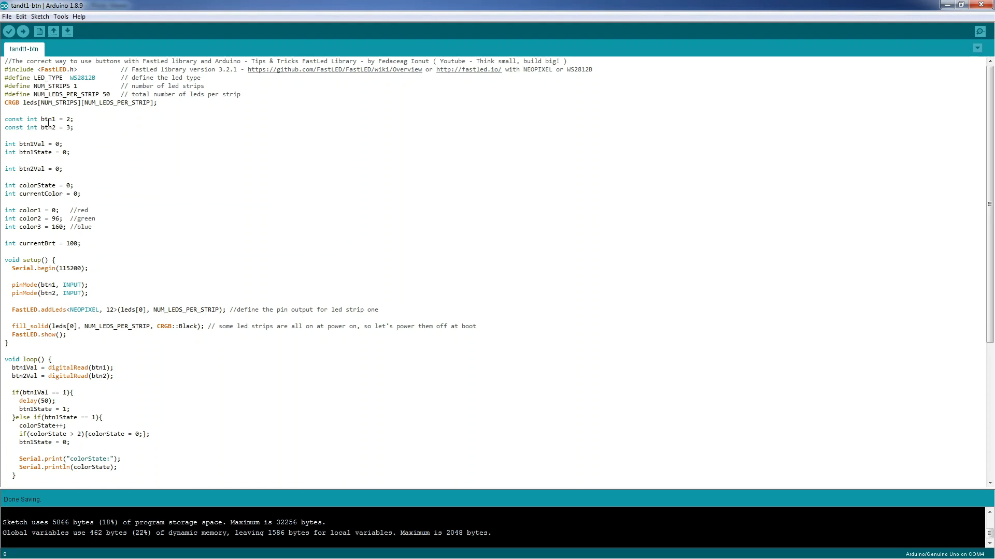
pyautogui.moveTo(51, 110)
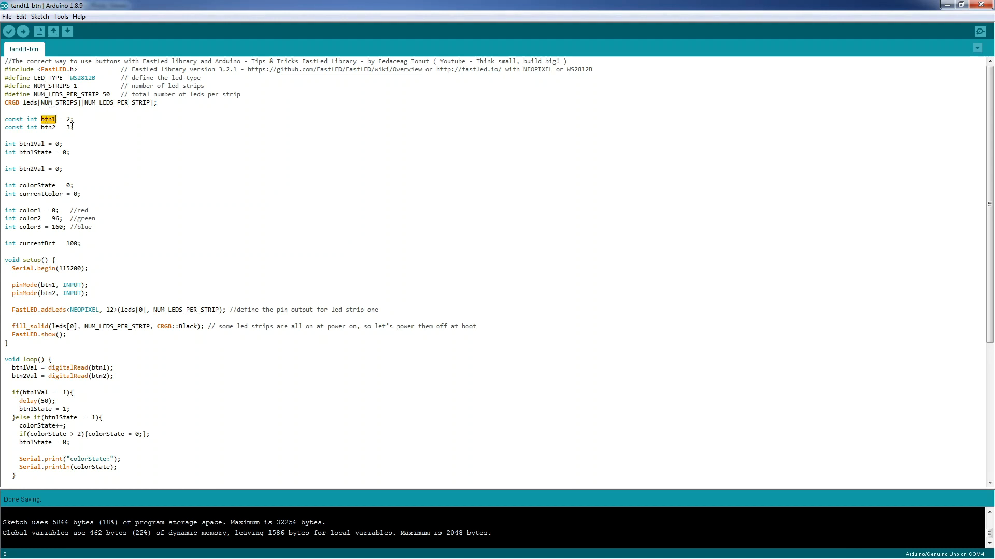
pyautogui.doubleClick(47, 127)
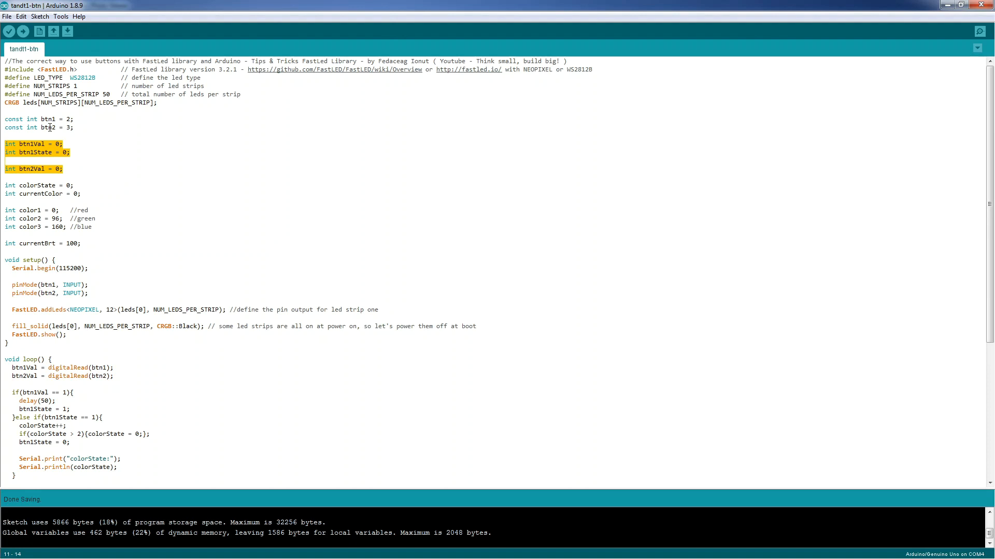
pyautogui.doubleClick(30, 169)
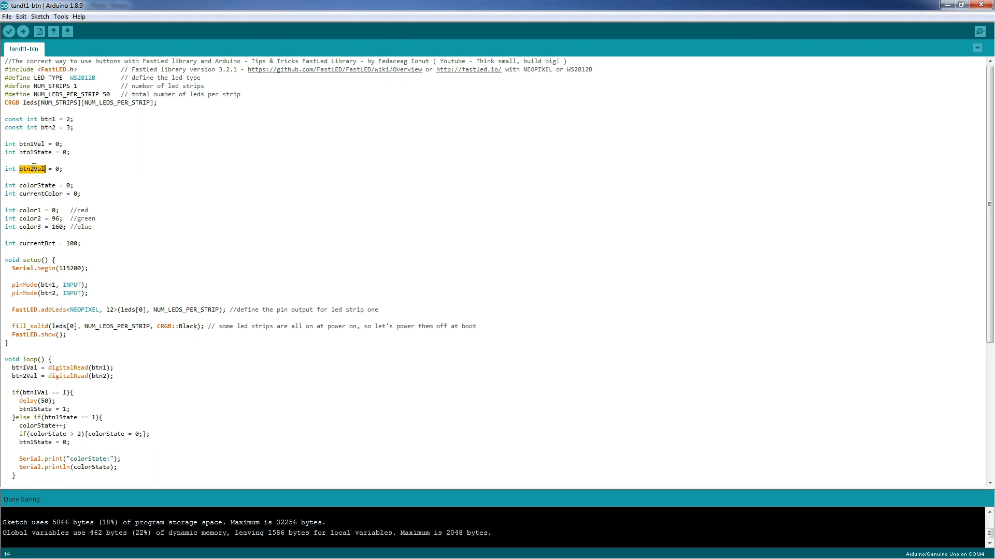
pyautogui.click(57, 143)
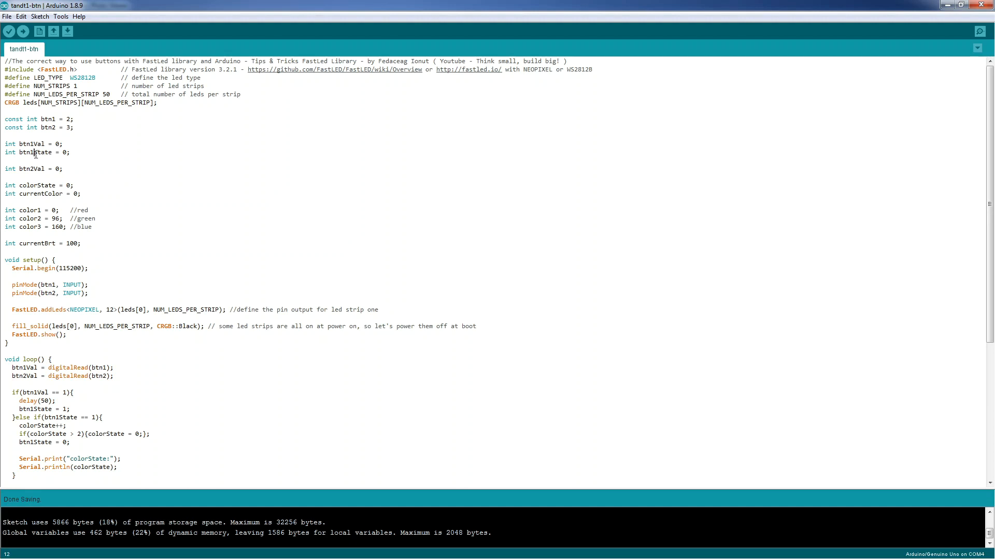
pyautogui.doubleClick(35, 152)
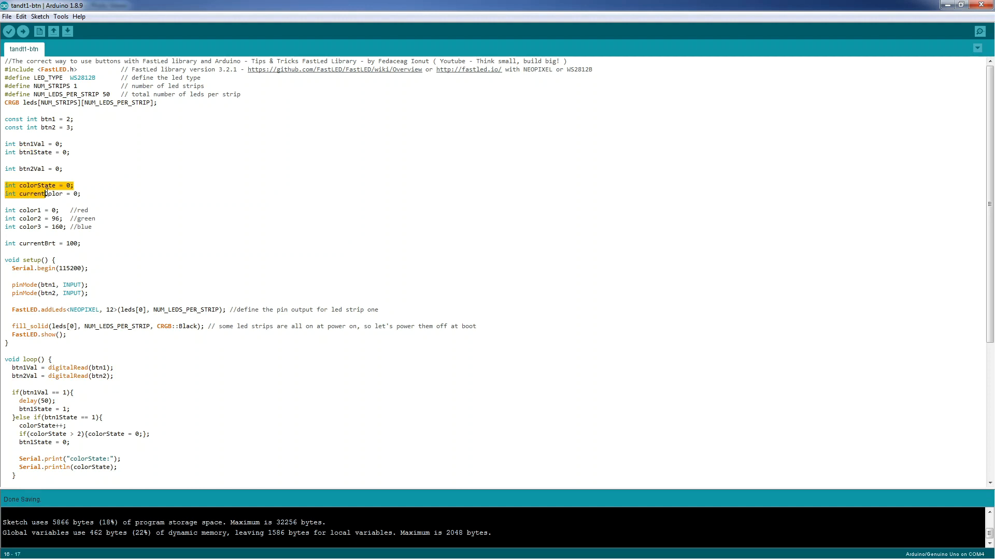
pyautogui.doubleClick(36, 186)
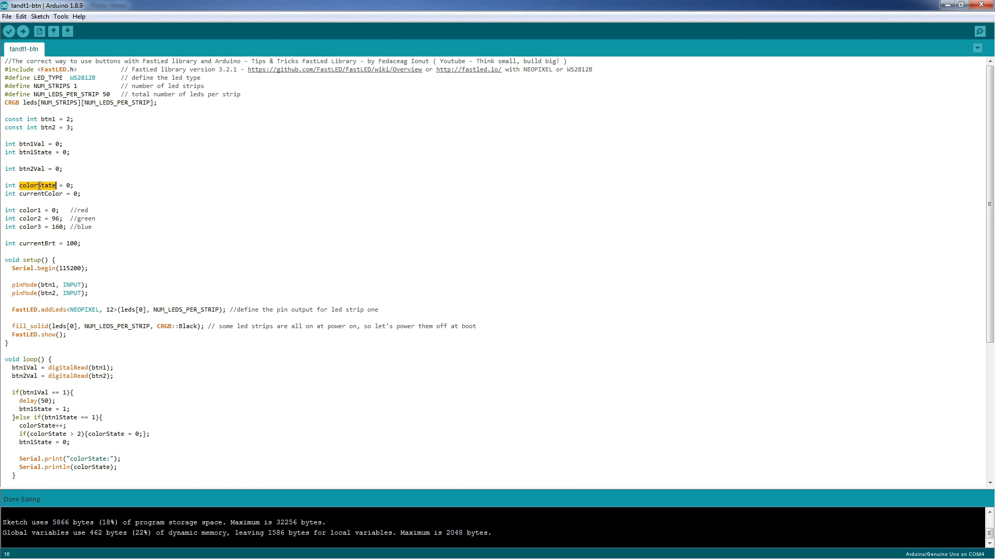
pyautogui.doubleClick(40, 193)
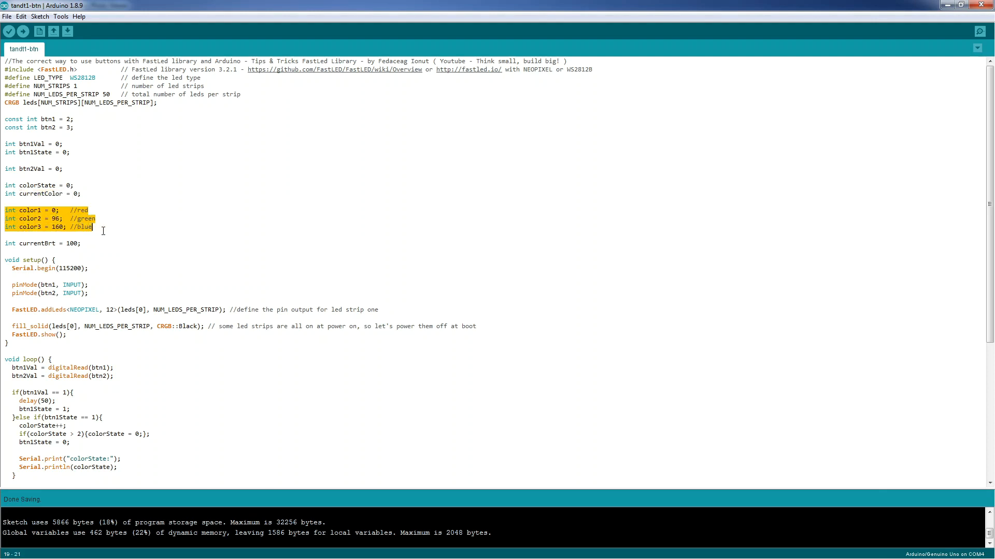
pyautogui.click(82, 210)
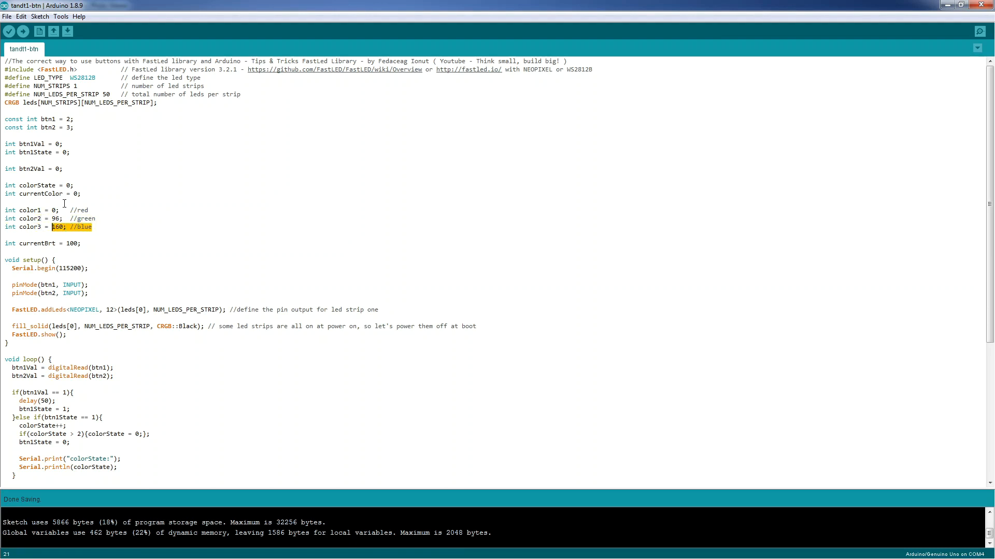
pyautogui.click(56, 209)
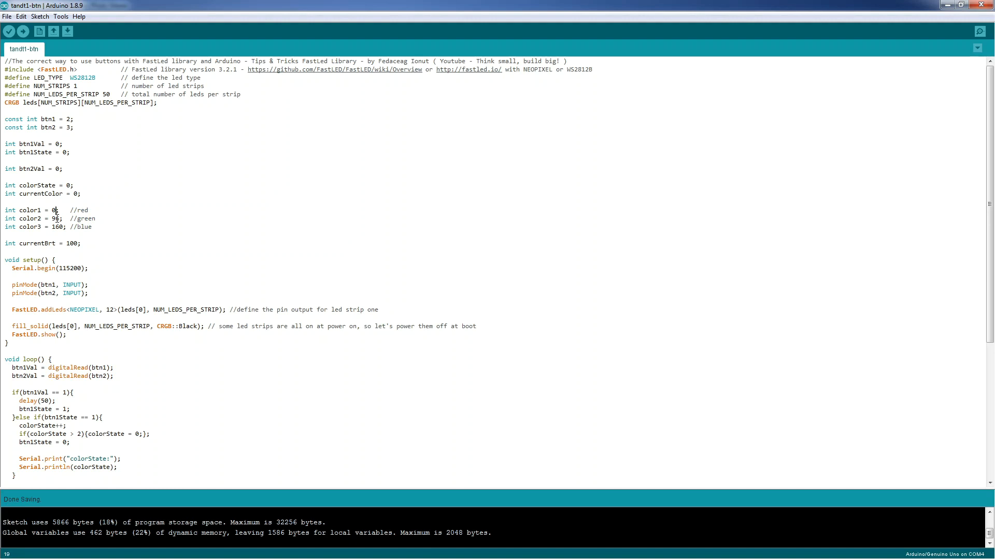
pyautogui.doubleClick(10, 243)
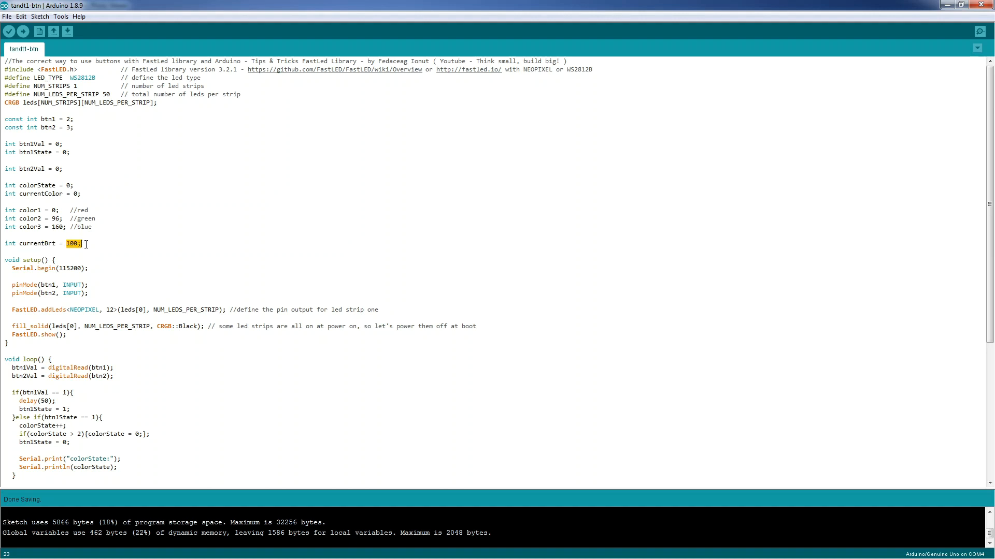
pyautogui.scroll(-3)
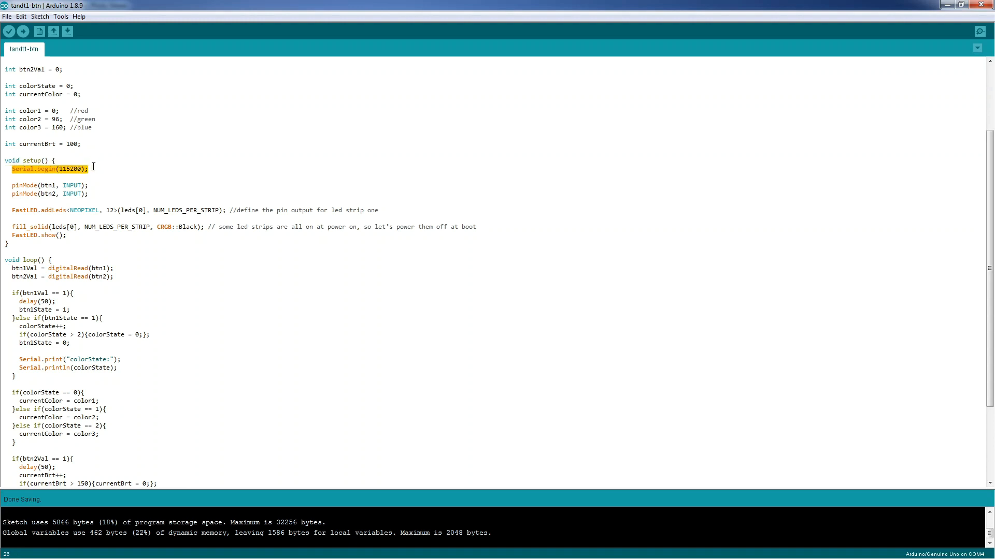
pyautogui.moveTo(23, 181)
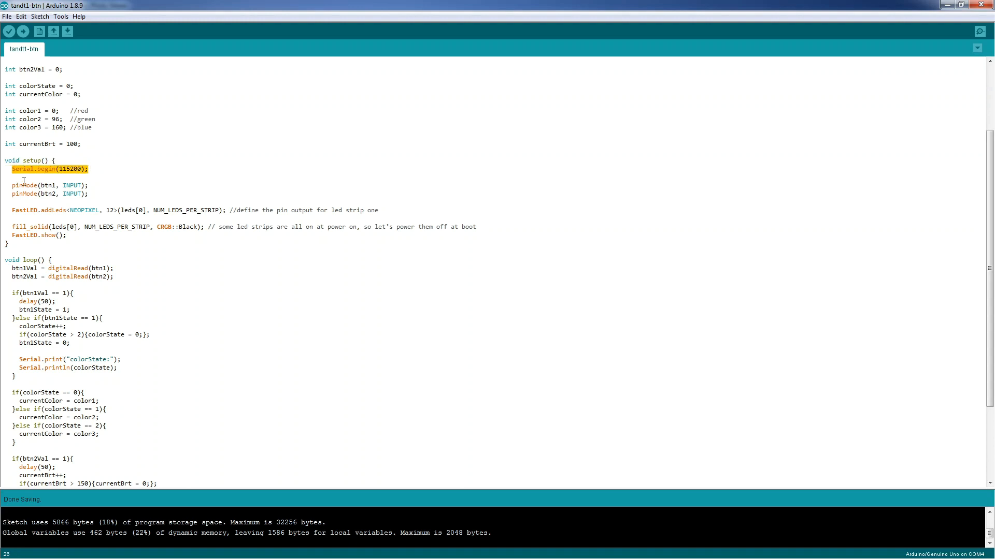
pyautogui.click(45, 186)
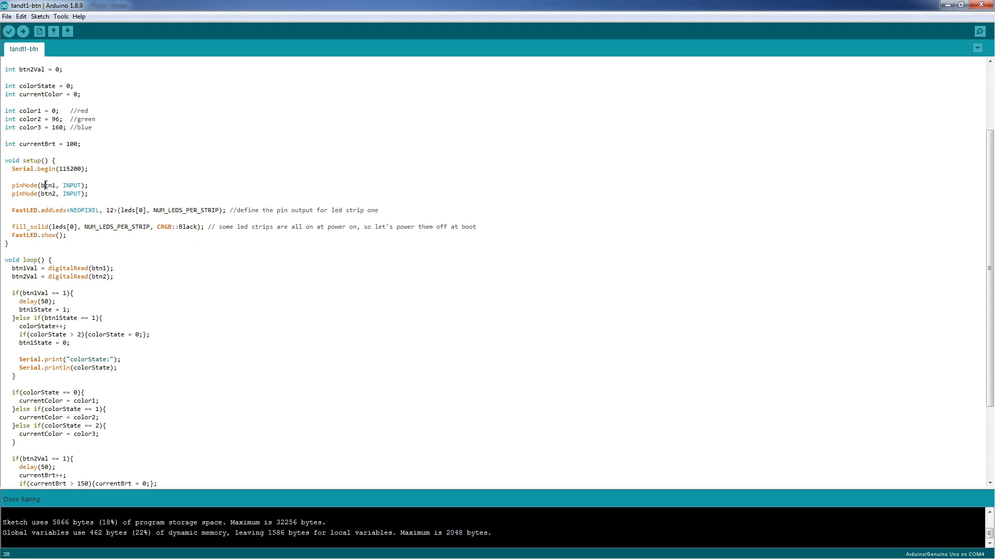
pyautogui.doubleClick(71, 185)
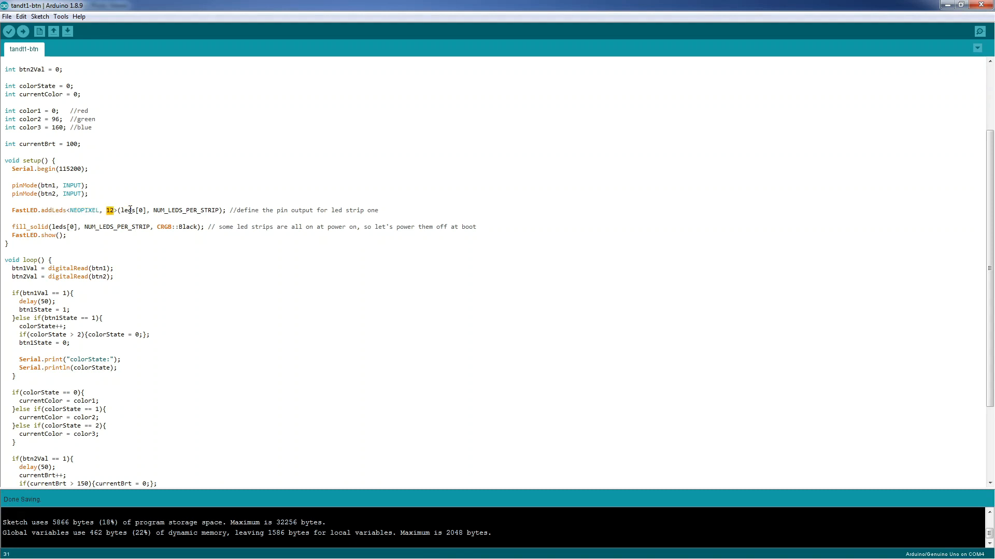
pyautogui.doubleClick(130, 210)
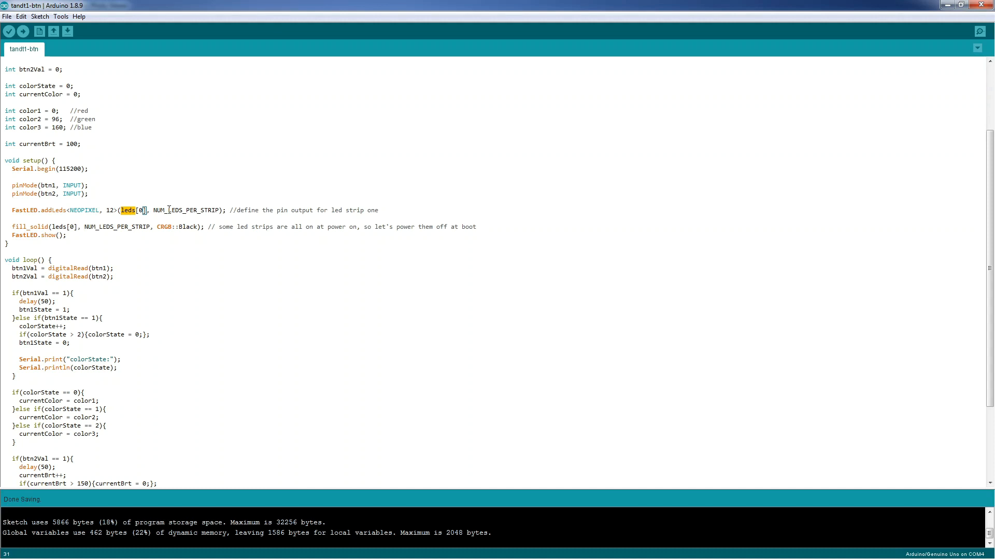
pyautogui.click(70, 227)
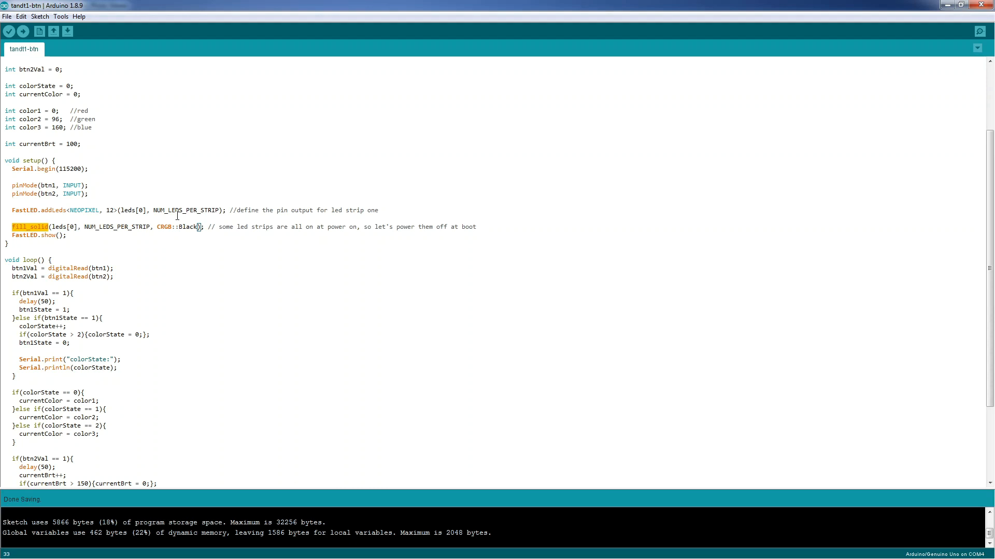
pyautogui.doubleClick(188, 227)
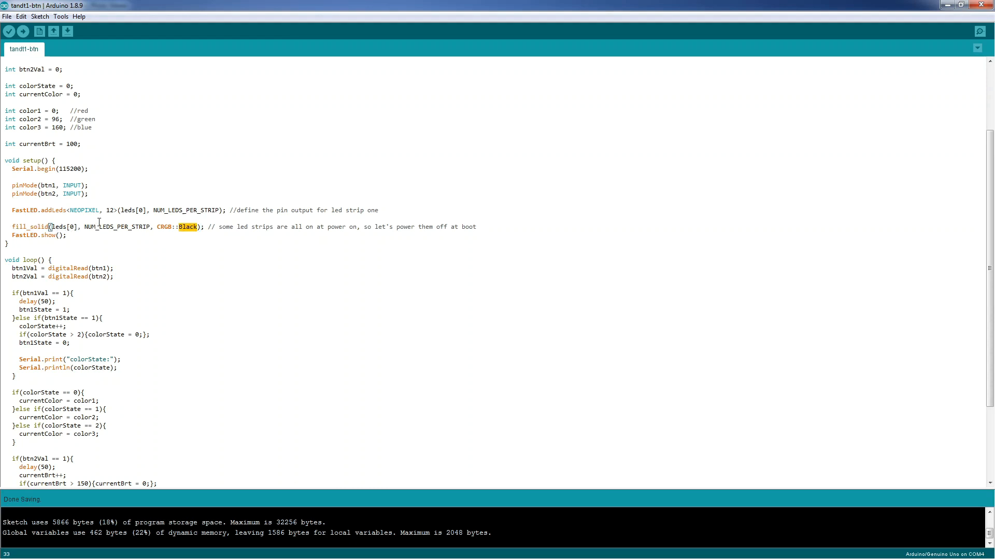
pyautogui.doubleClick(118, 226)
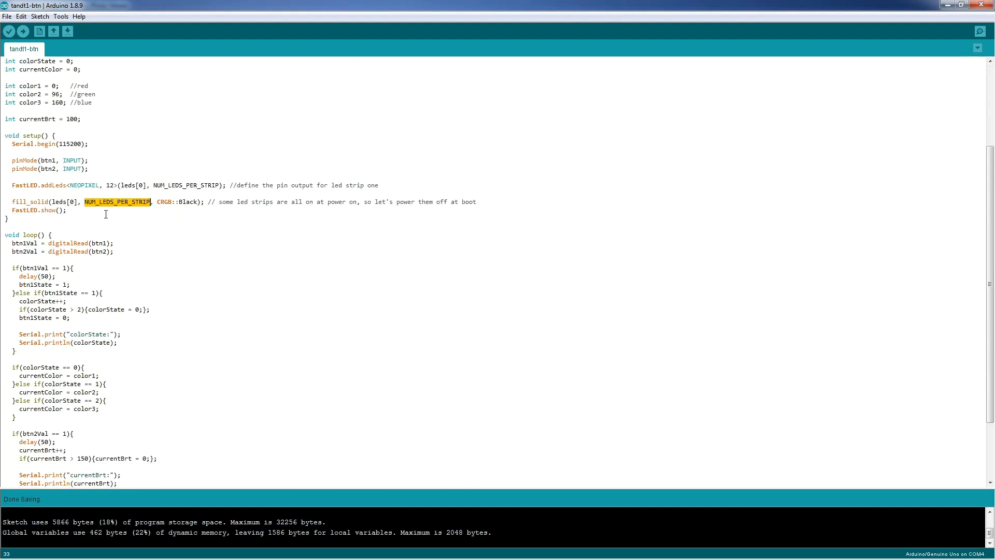
pyautogui.scroll(3)
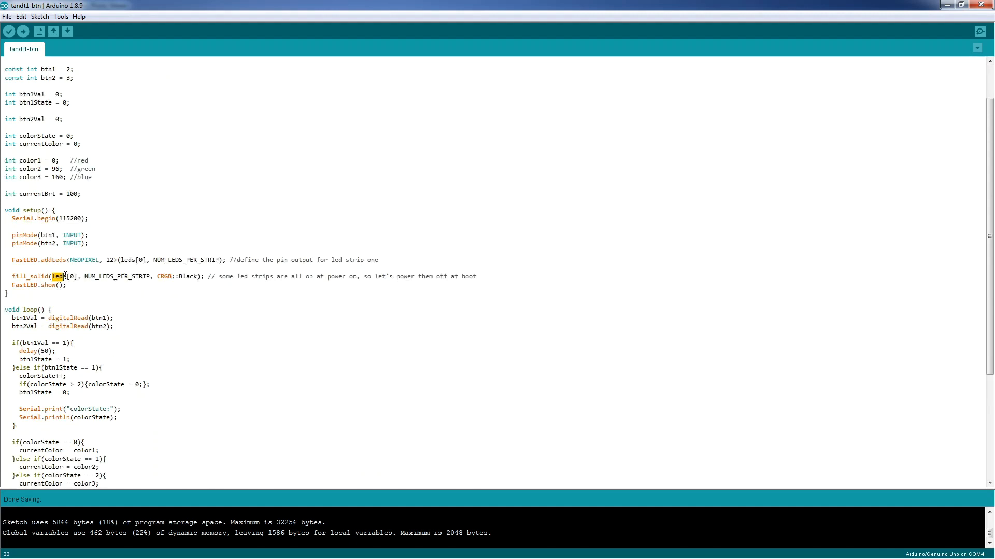
pyautogui.click(11, 285)
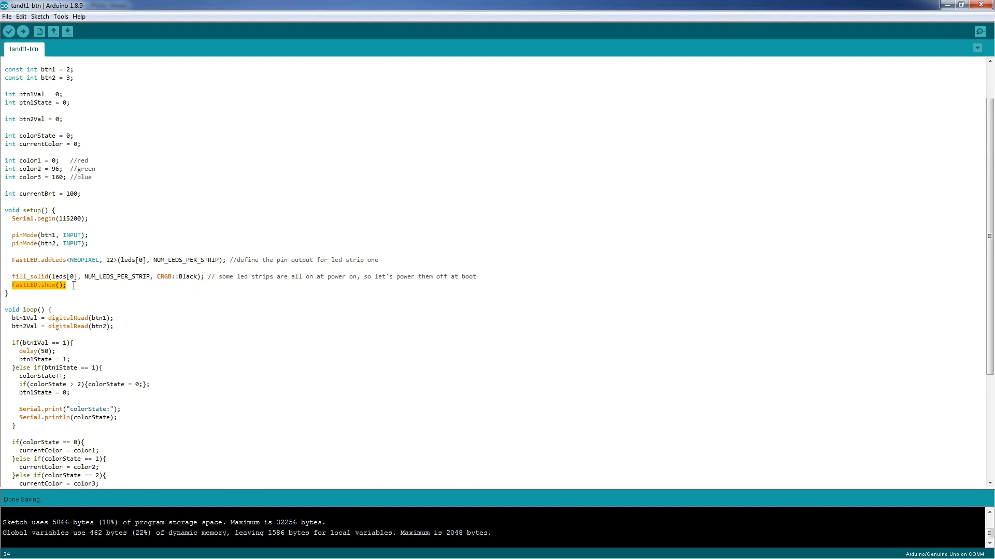
pyautogui.scroll(-3)
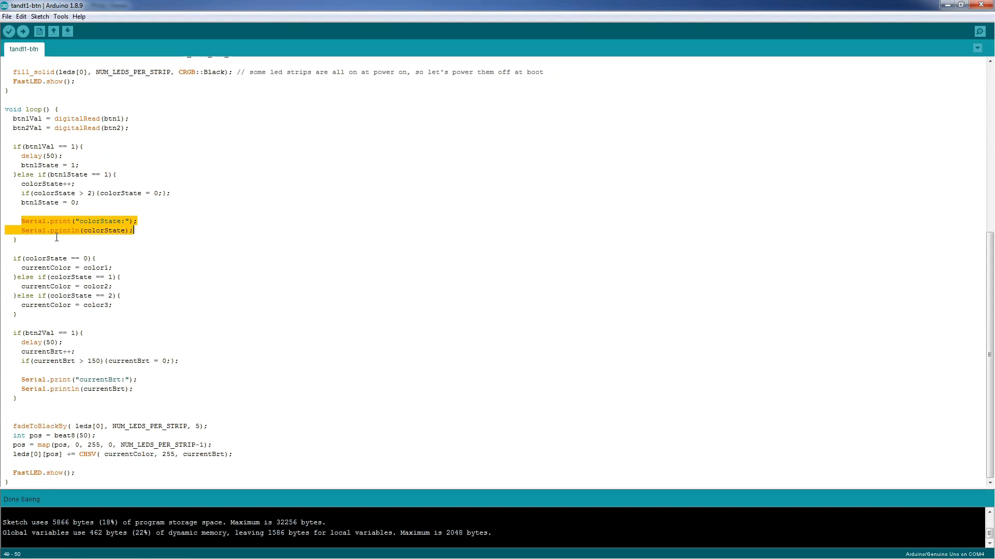
pyautogui.click(38, 249)
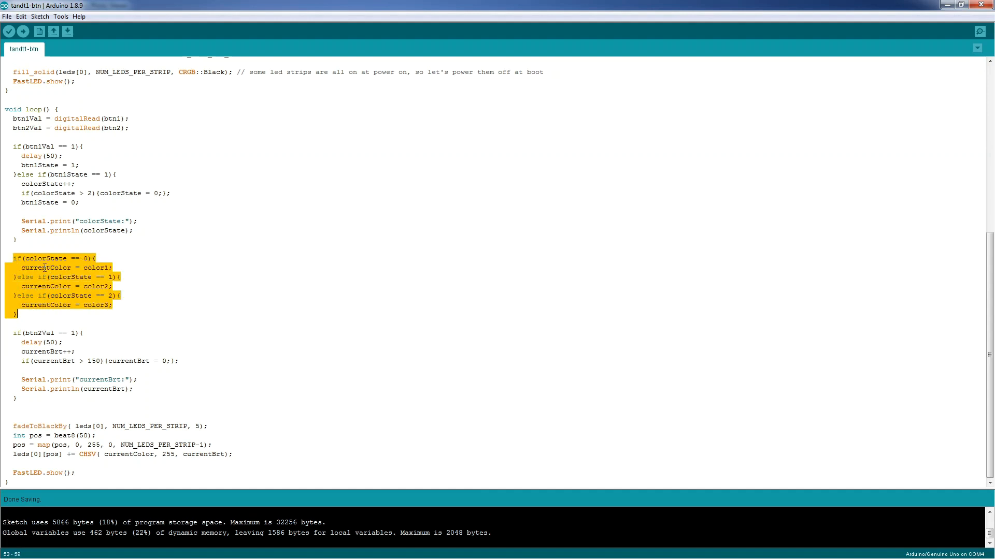
pyautogui.moveTo(150, 276)
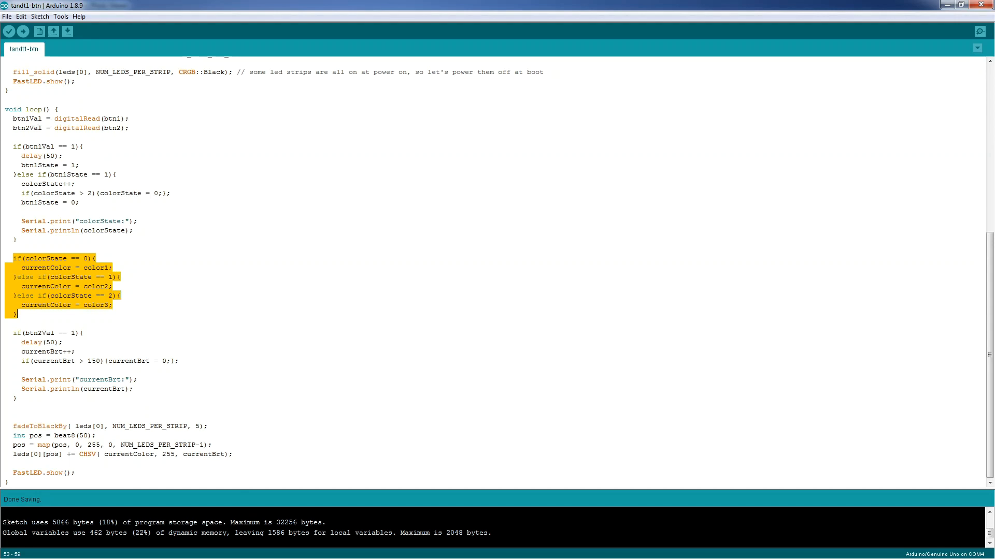
pyautogui.click(14, 333)
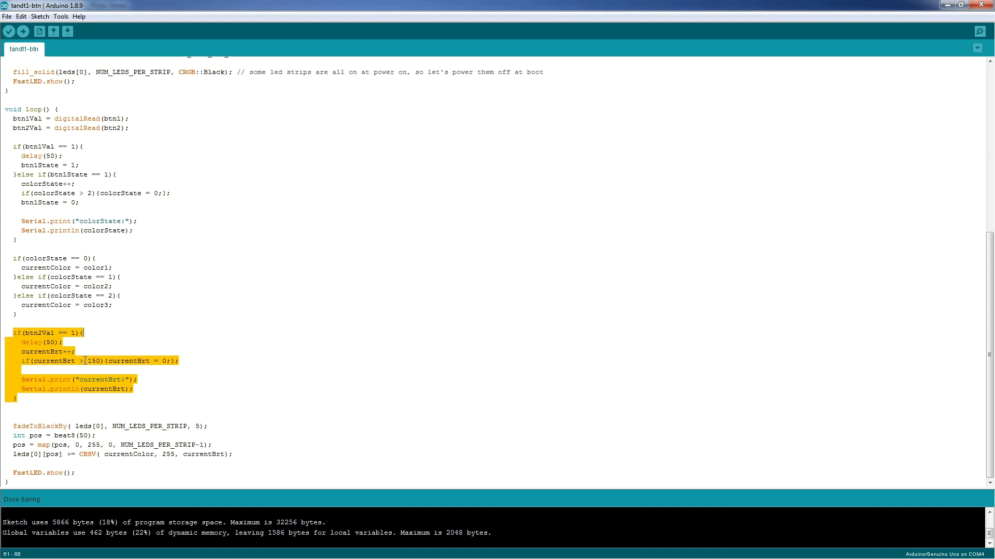
pyautogui.click(108, 361)
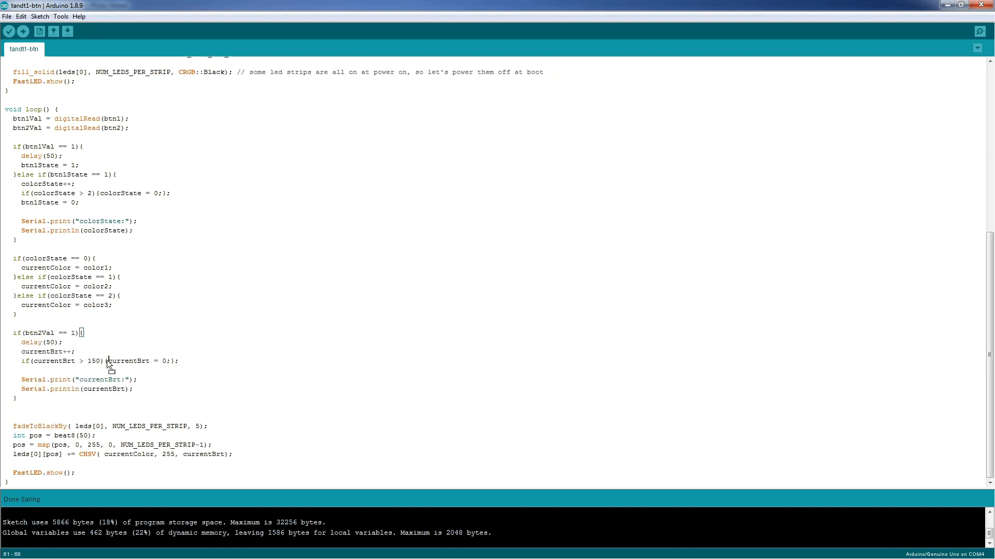
pyautogui.doubleClick(129, 361)
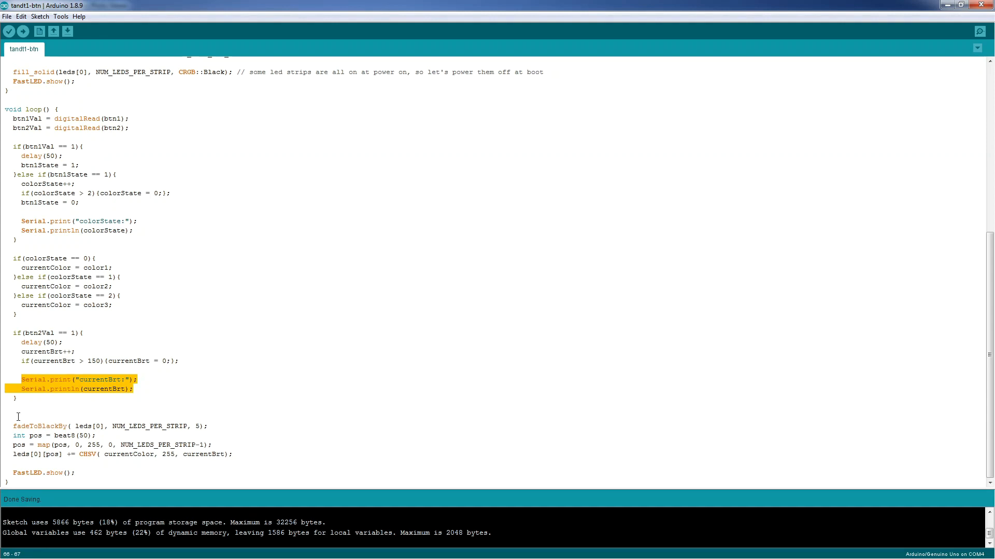
pyautogui.click(14, 425)
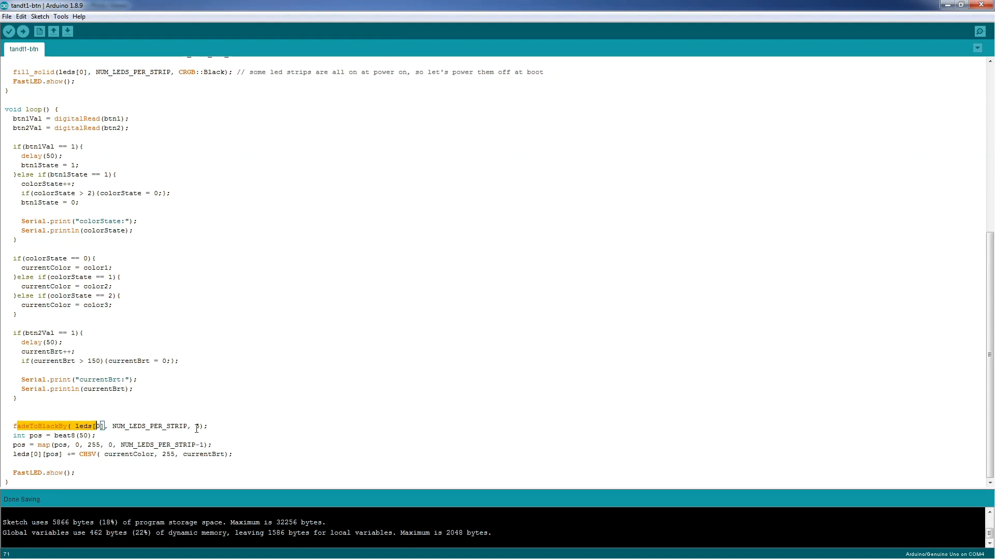
pyautogui.doubleClick(150, 425)
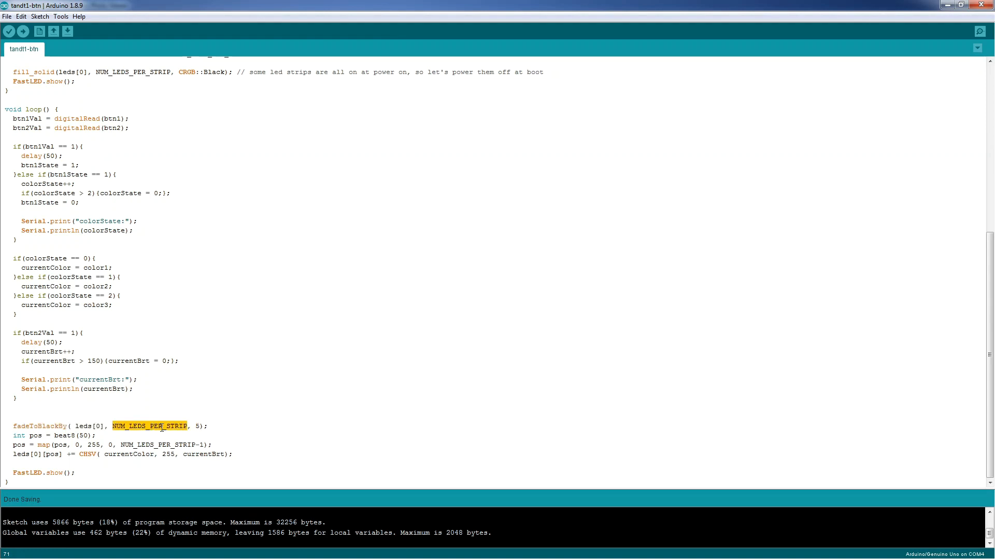
pyautogui.doubleClick(84, 425)
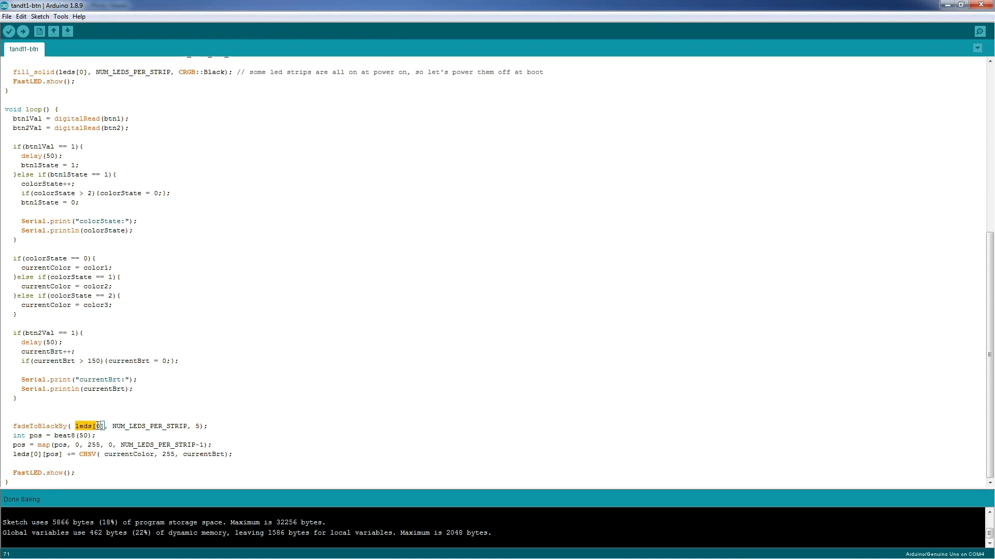
pyautogui.click(14, 436)
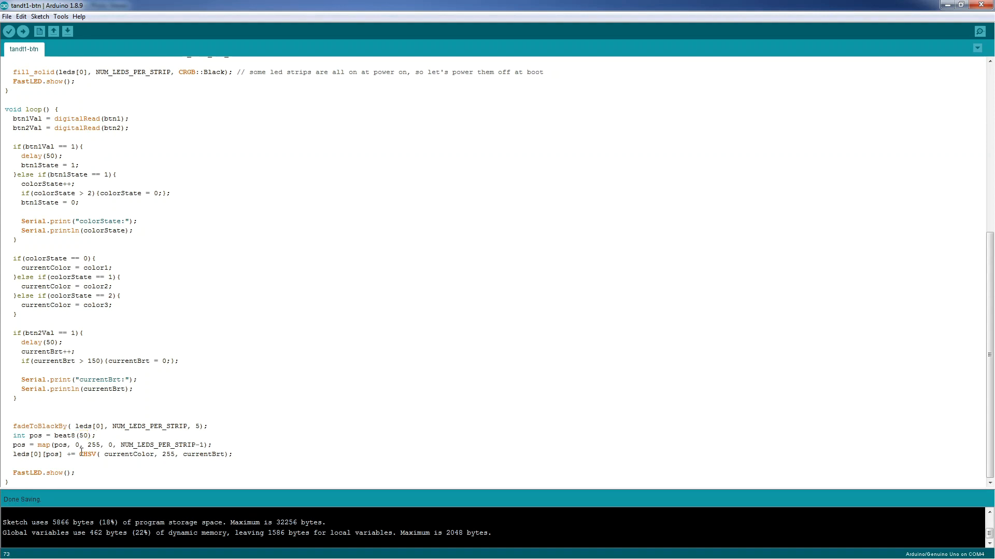
pyautogui.doubleClick(64, 436)
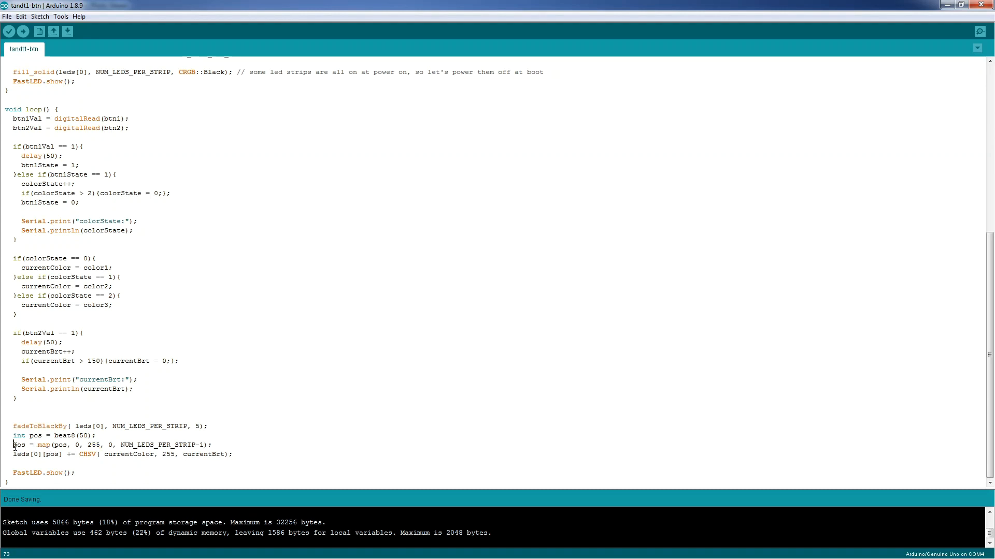
pyautogui.click(95, 444)
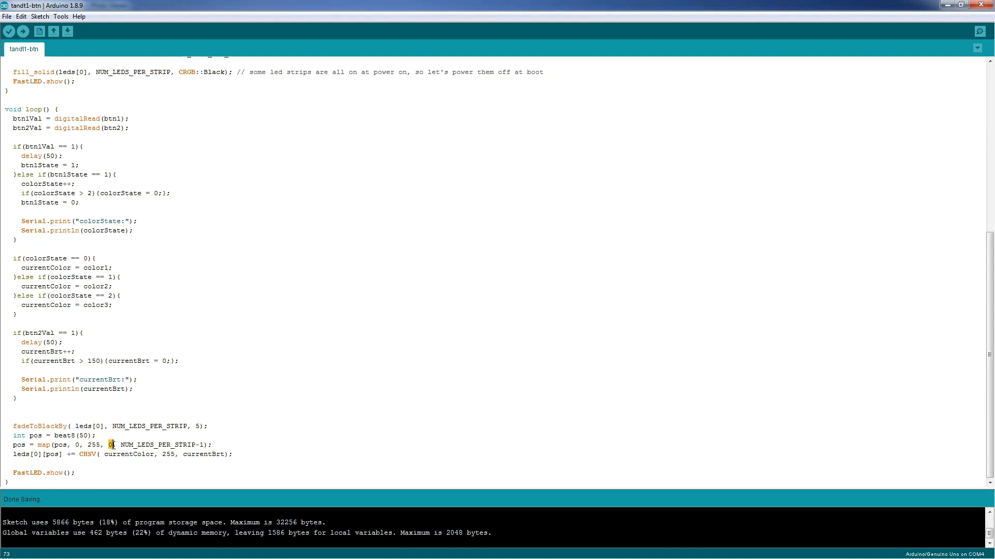
pyautogui.doubleClick(161, 445)
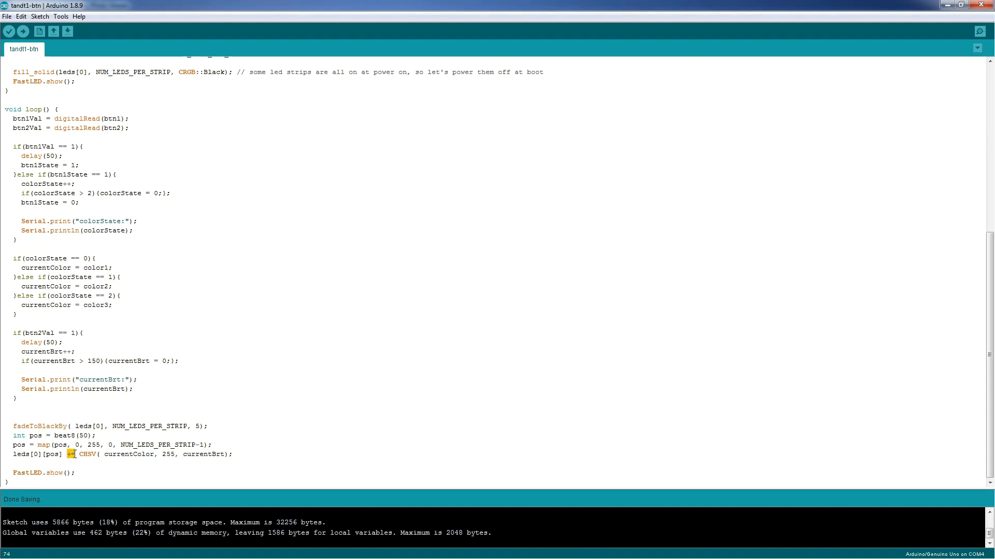
pyautogui.doubleClick(51, 455)
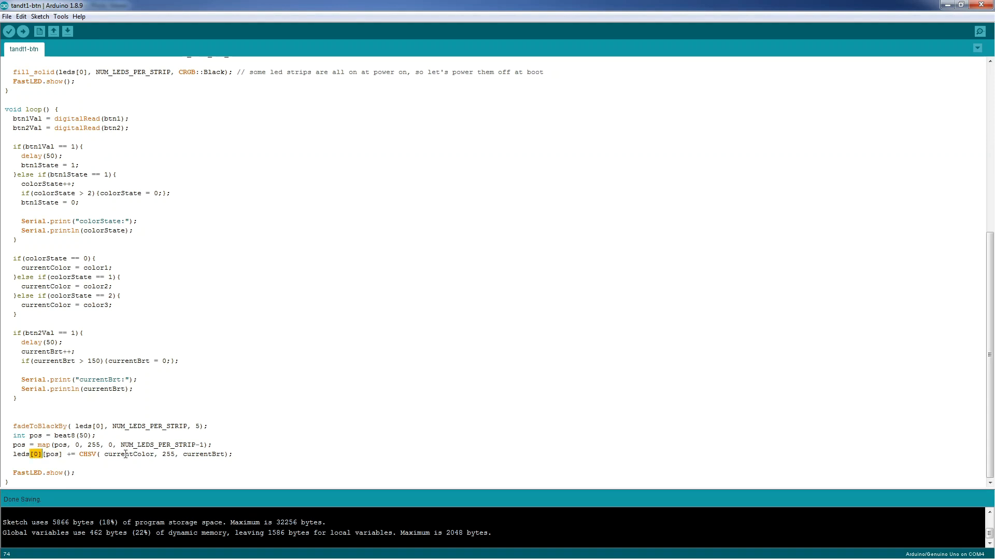
pyautogui.doubleClick(128, 454)
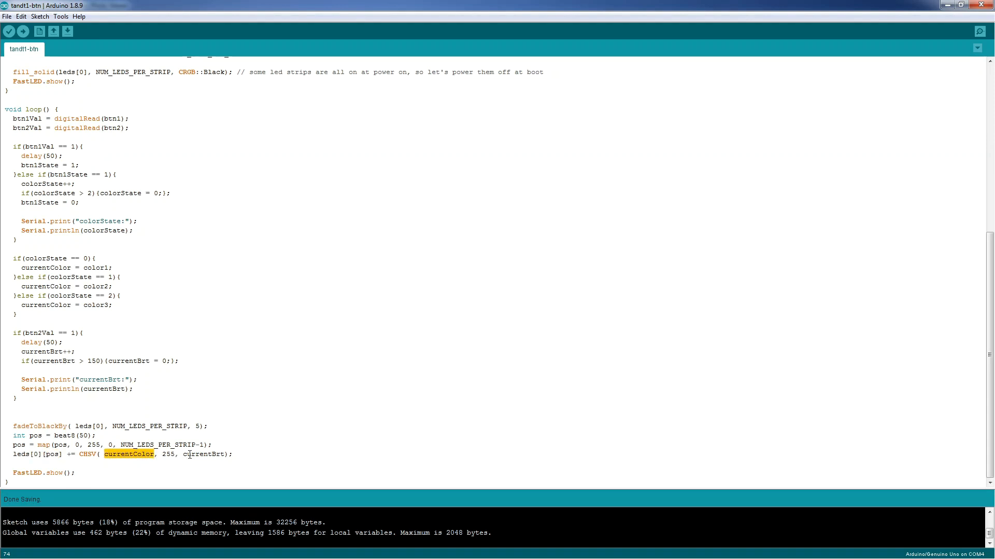
pyautogui.doubleClick(203, 454)
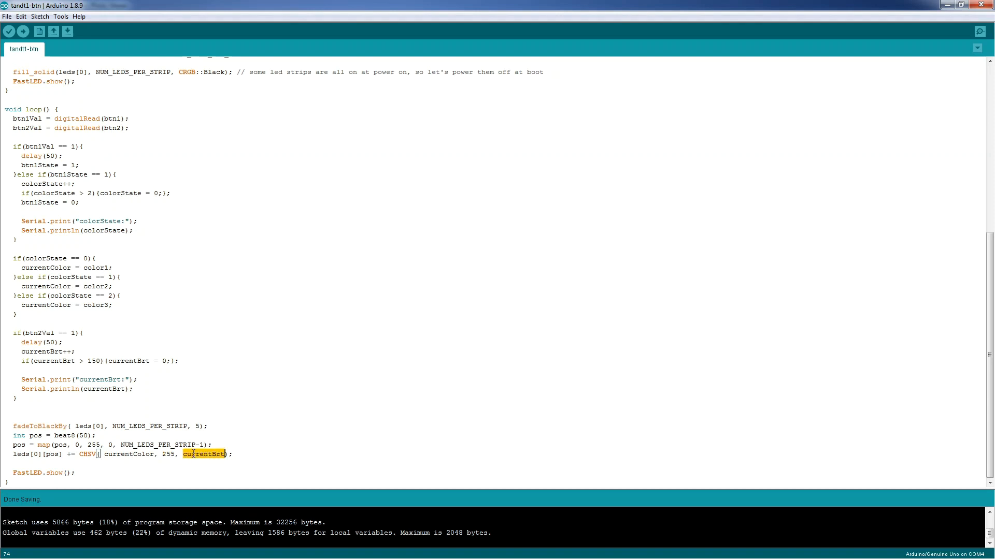
pyautogui.click(14, 473)
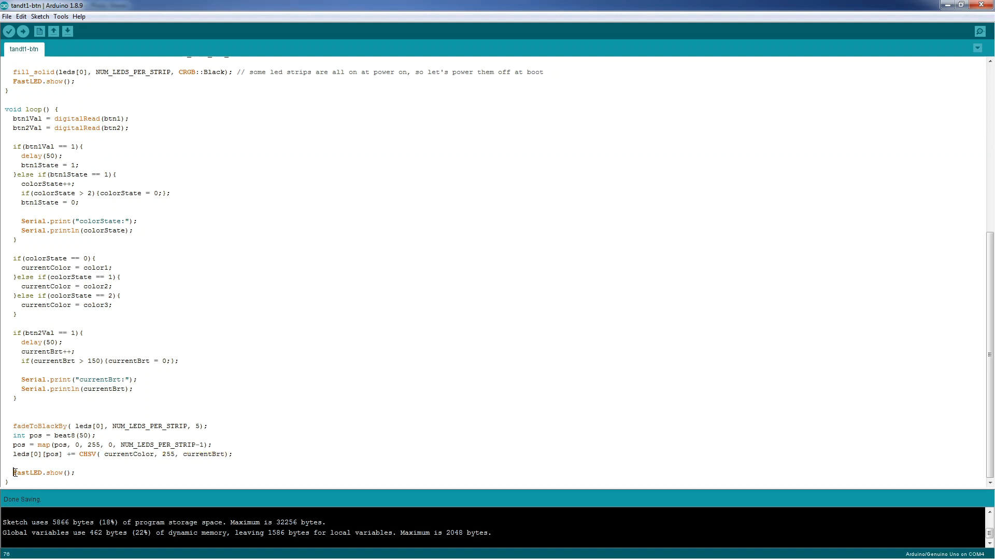
pyautogui.doubleClick(45, 473)
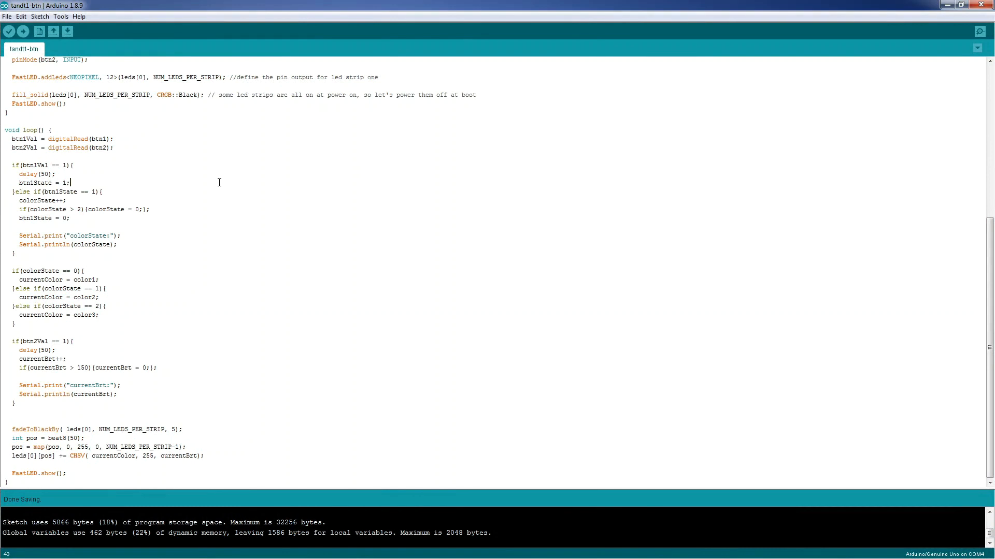
# - Add // before delay(50); in both the btn1Val and btn2Val blocks
pyautogui.scroll(3)
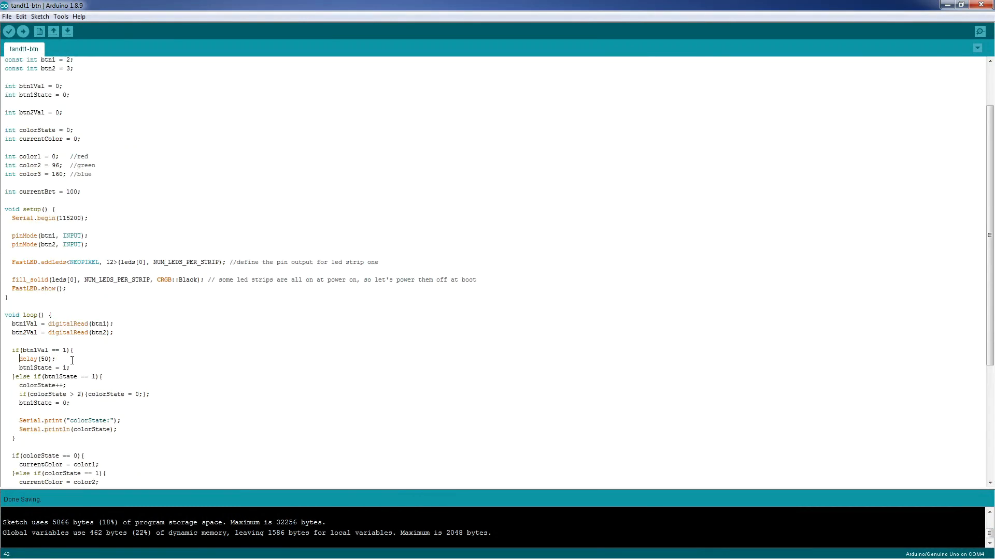
pyautogui.scroll(-3)
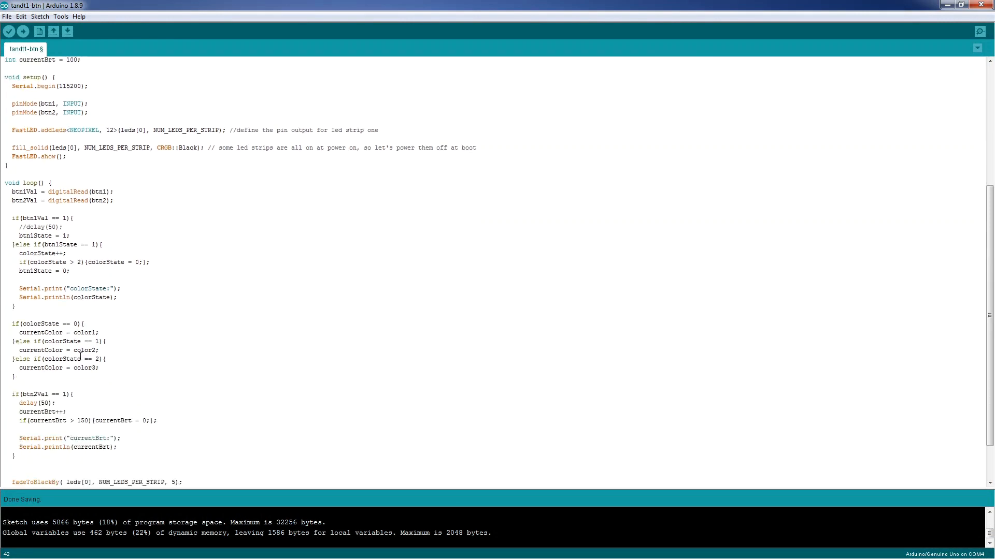
pyautogui.scroll(-3)
pyautogui.write('//')
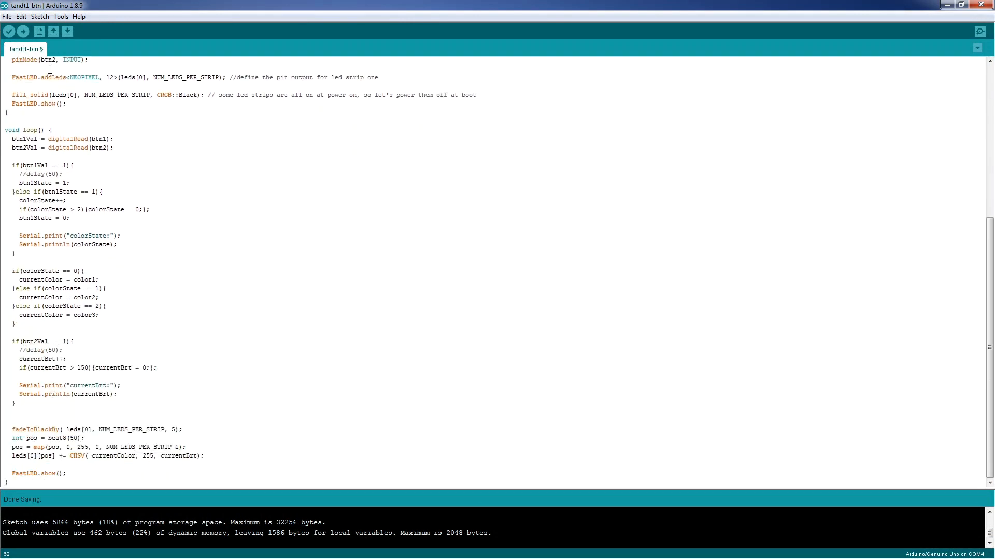
pyautogui.moveTo(22, 31)
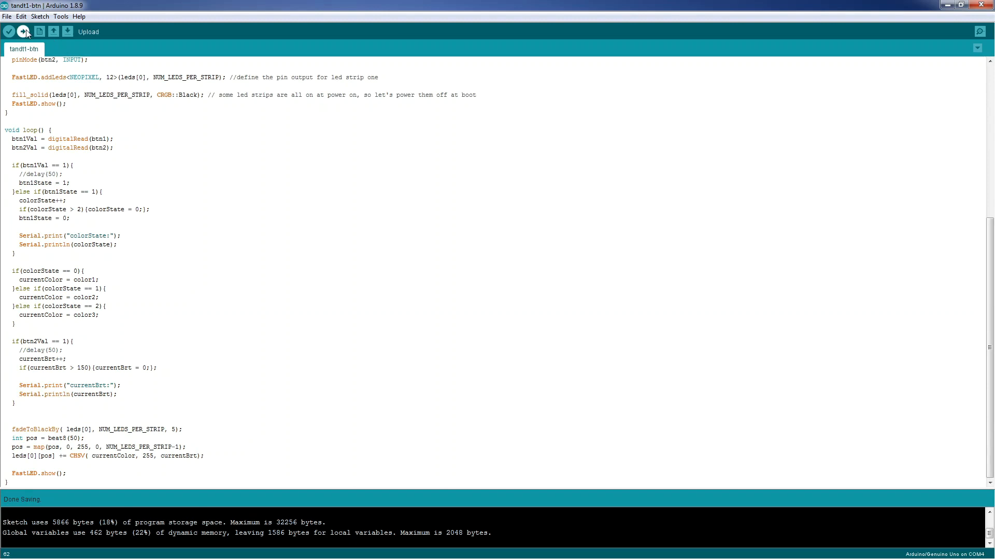
# - Upload the tandt1-btn sketch to the Arduino Uno until Done uploading
pyautogui.click(23, 31)
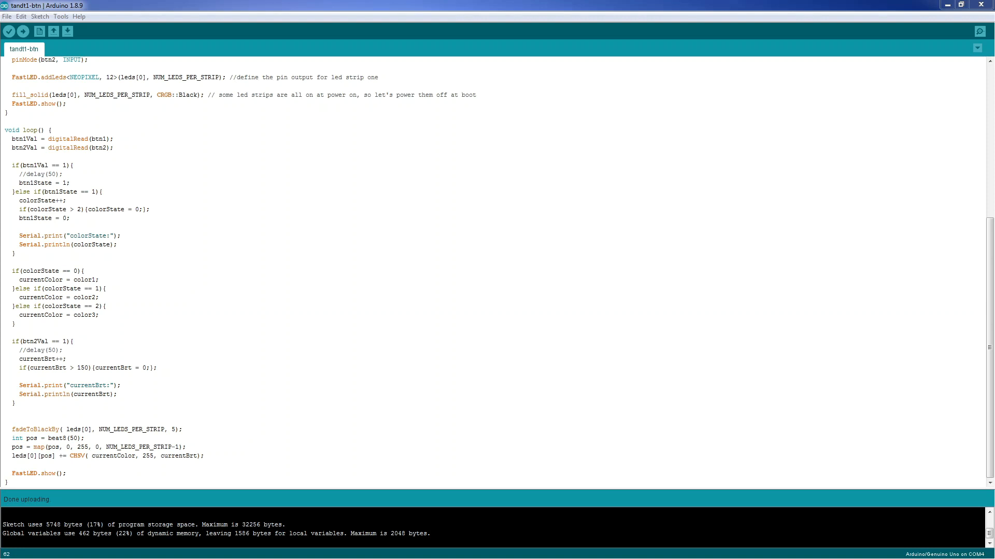
pyautogui.moveTo(247, 295)
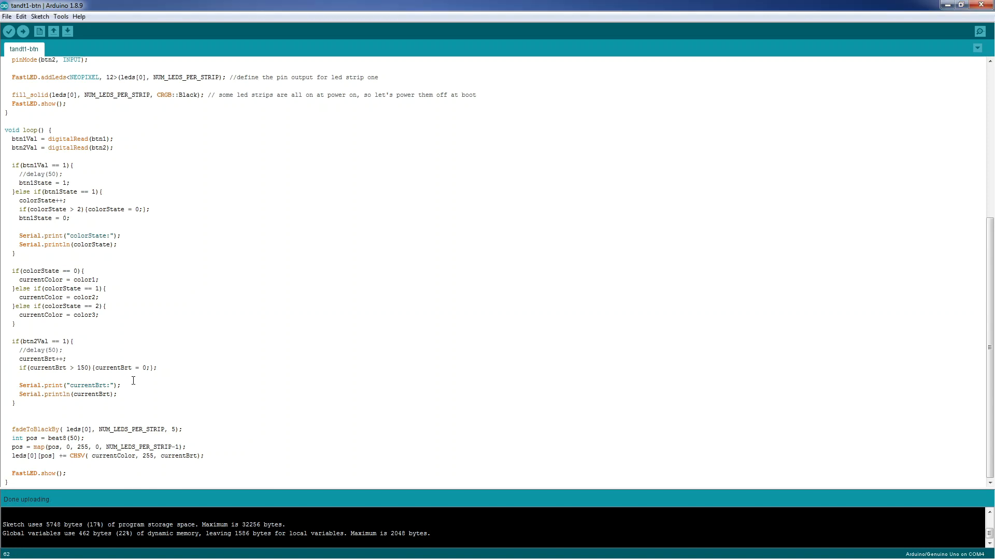
# - Add EVERY_N_MILLISECONDS( 30 ){ currentBrt++; } and comment out the plain currentBrt++
pyautogui.write('EVERY_N_MILLISECONDS( 30 ){ currentBrt++; }')
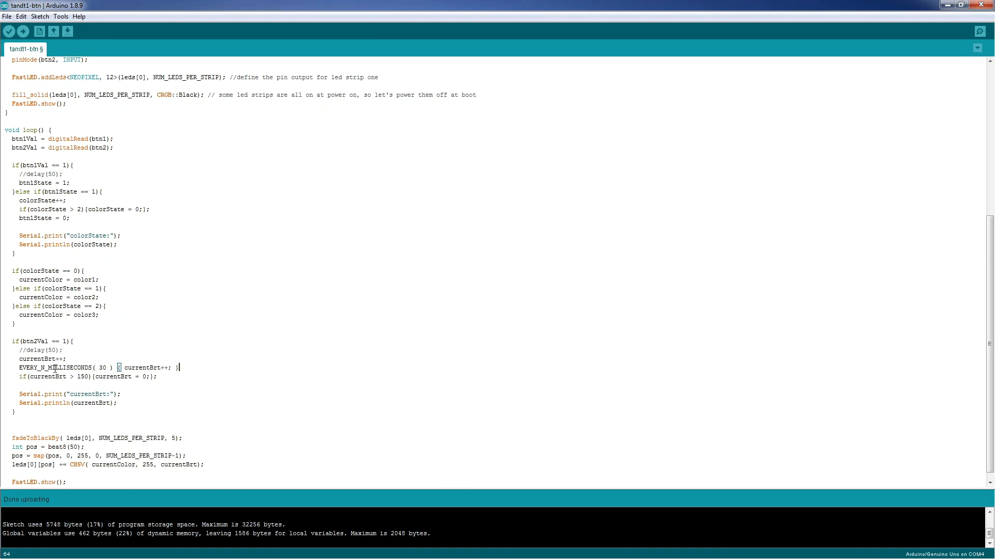
pyautogui.doubleClick(56, 367)
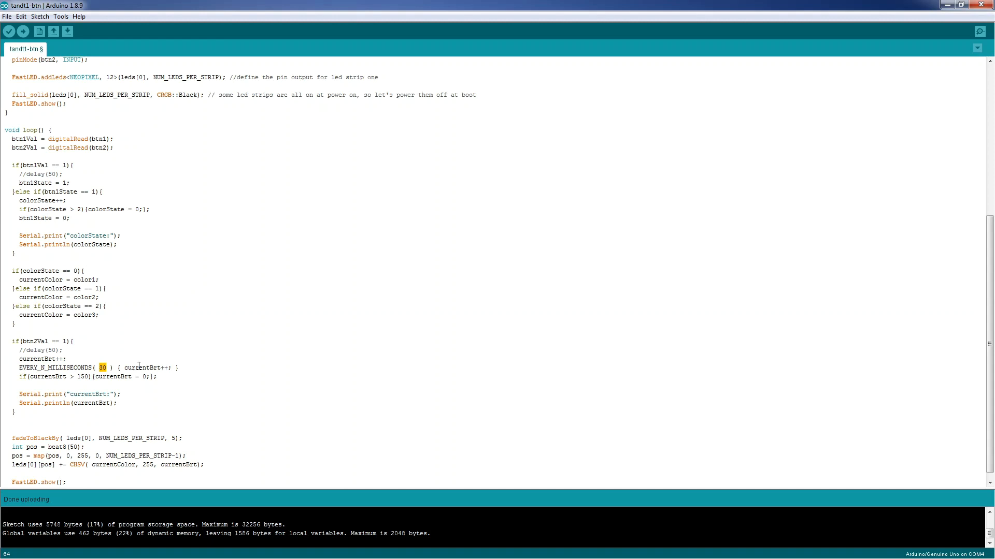
pyautogui.doubleClick(144, 367)
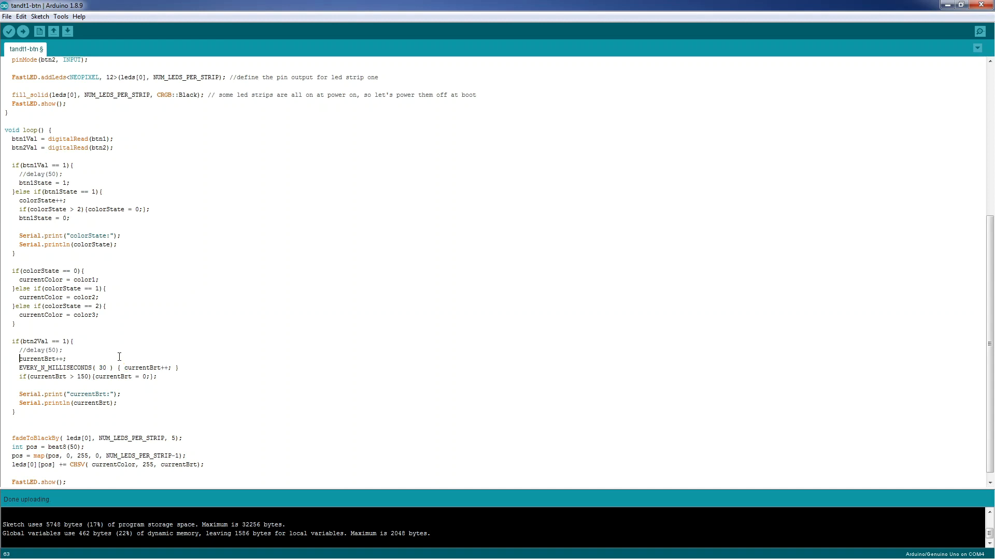
pyautogui.write('//')
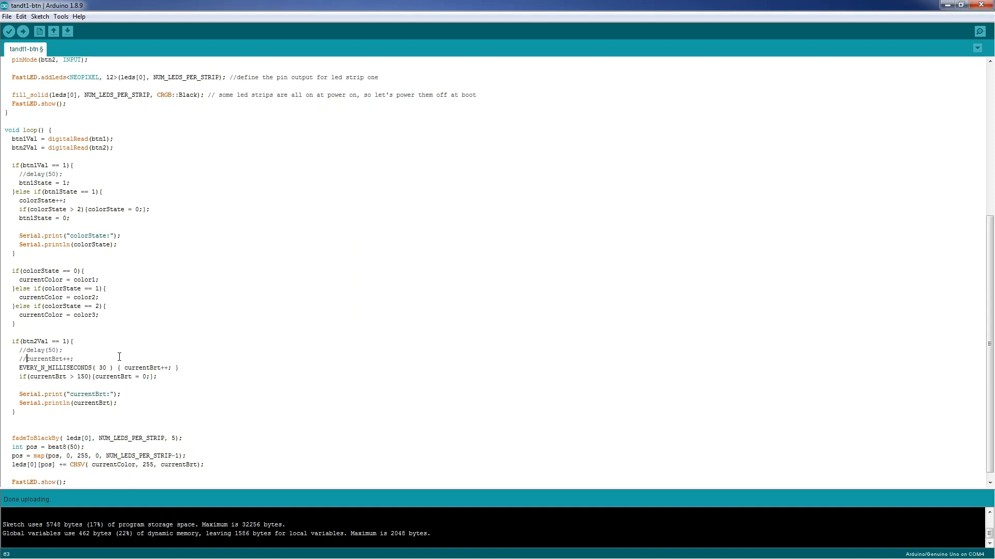
# - Save the sketch and start uploading it to the Uno
pyautogui.press('ctrl+s')
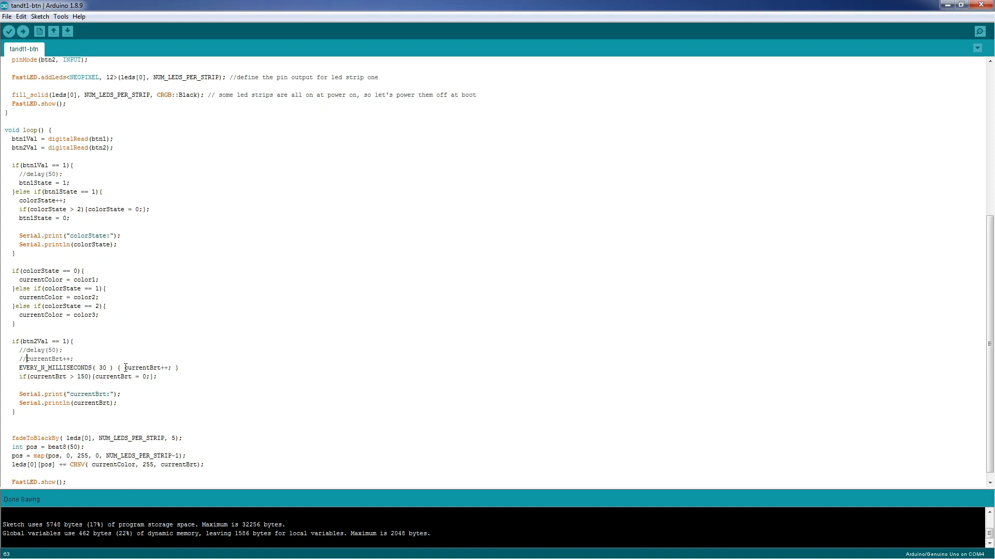
pyautogui.doubleClick(142, 368)
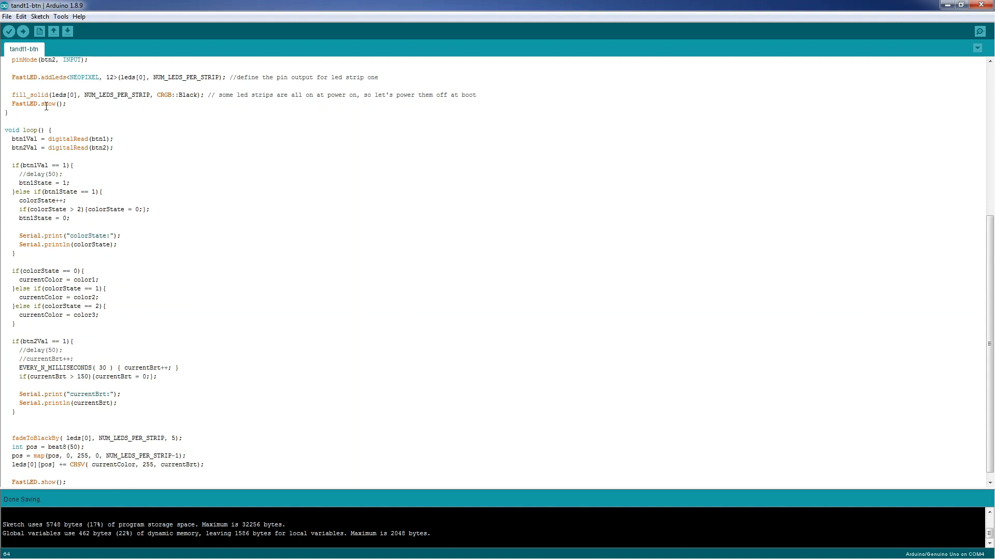
pyautogui.click(23, 31)
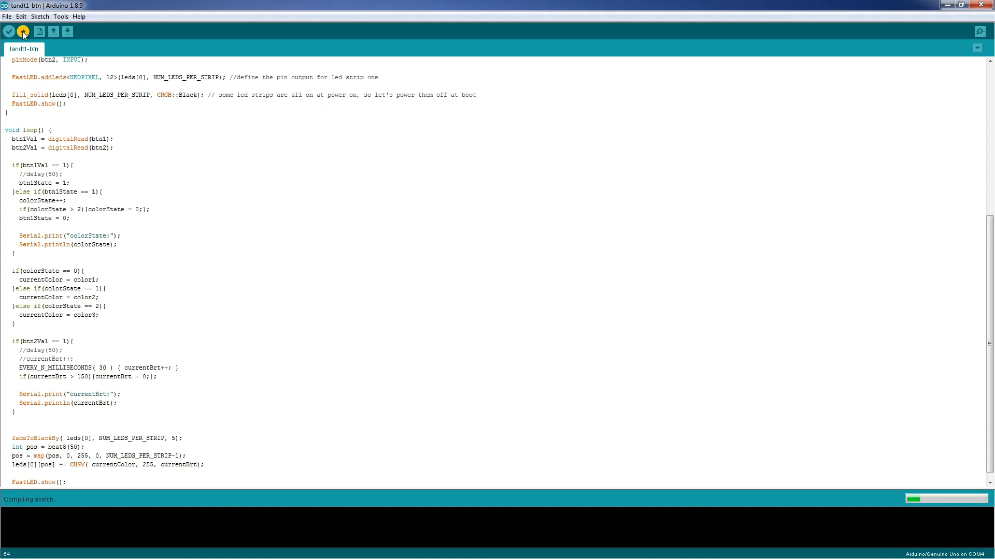